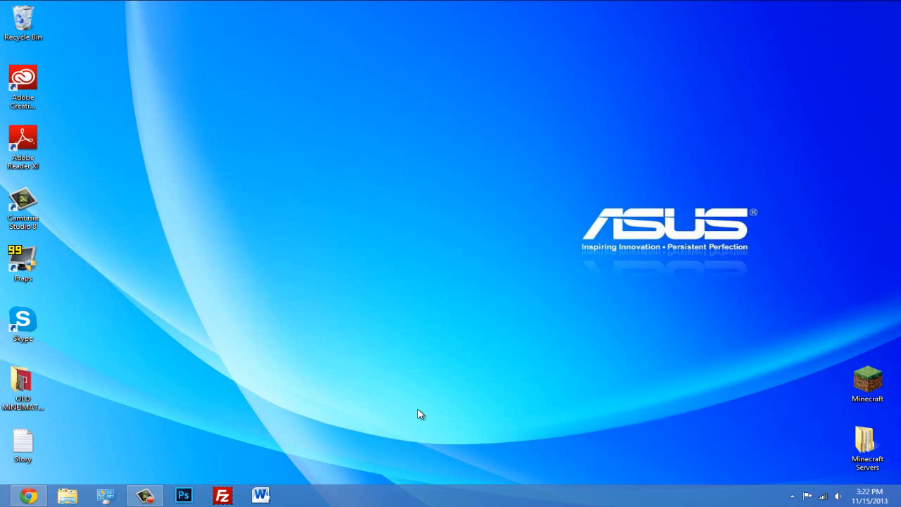
mouse_move(477, 313)
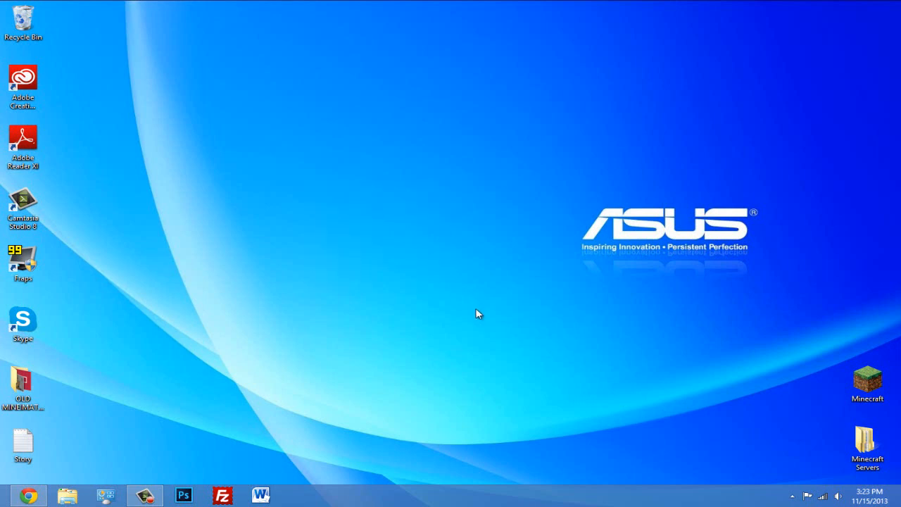
mouse_move(430, 354)
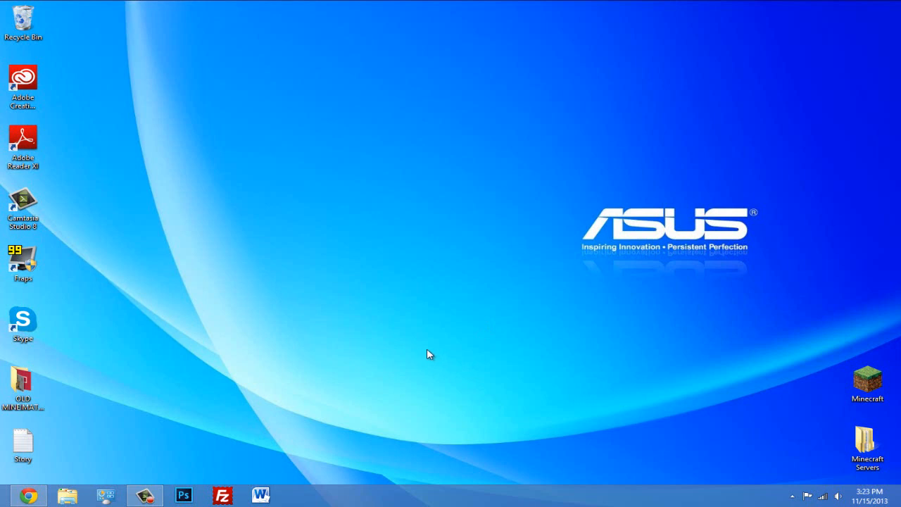
mouse_move(429, 300)
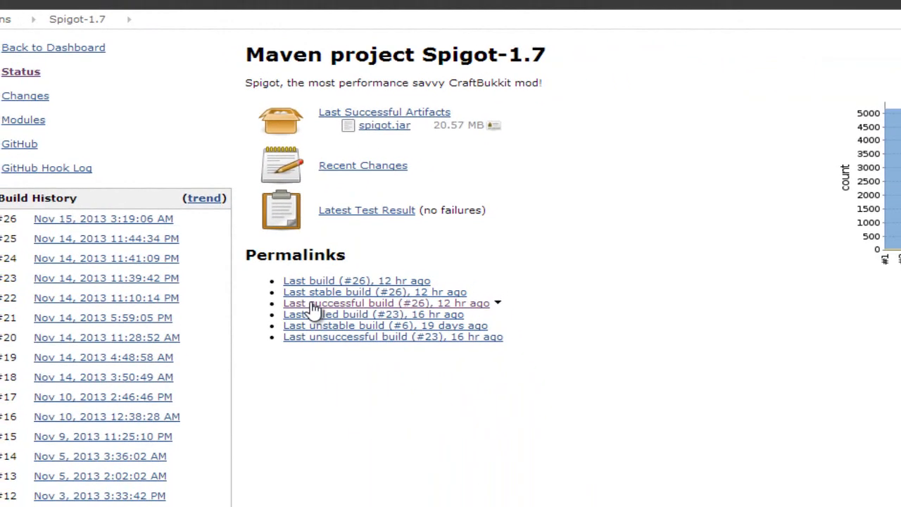
Download spigot.jar from the last successful Spigot-1.7 build, #26
left_click(382, 303)
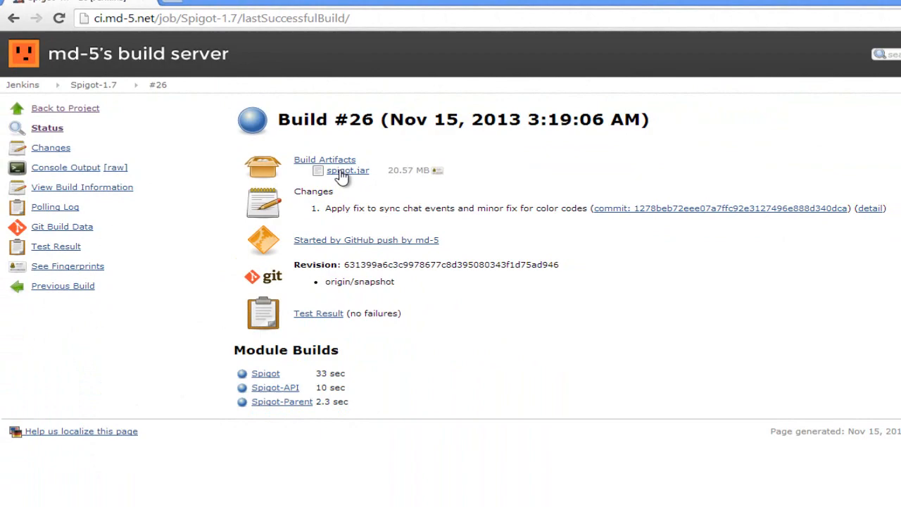
left_click(346, 169)
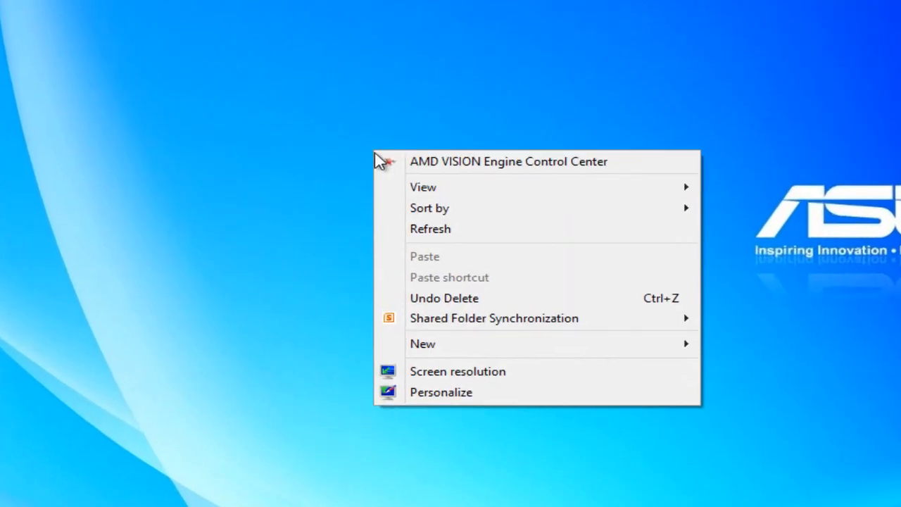
mouse_move(422, 343)
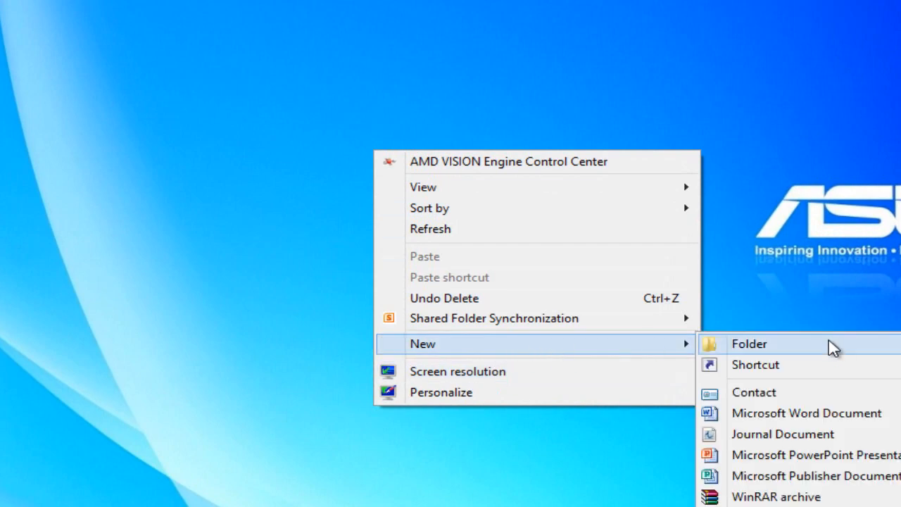
Make a desktop folder named 'Minecraft Server' and open it
left_click(749, 343)
type("Minecraft Ser")
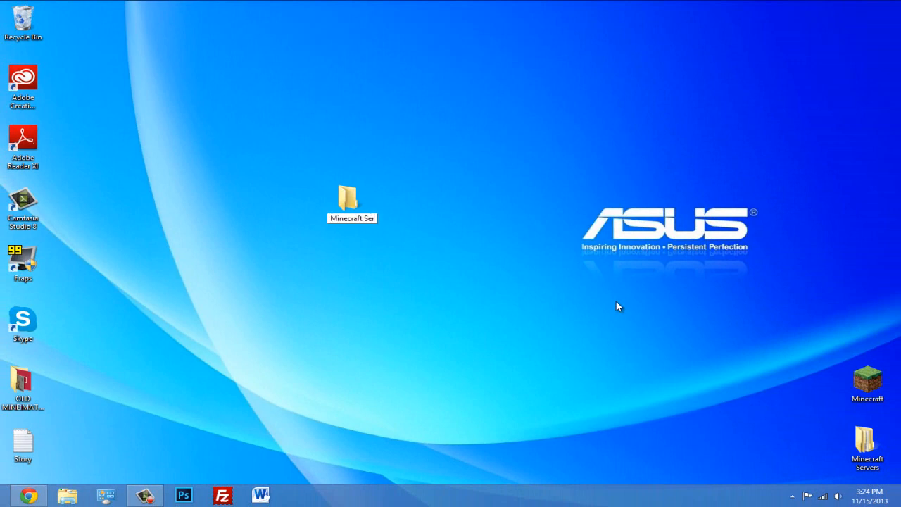
left_click(351, 200)
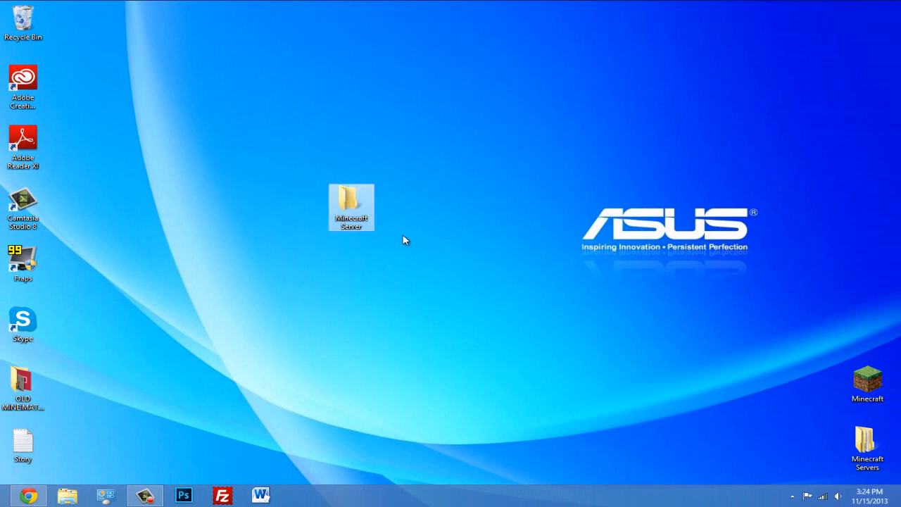
left_click(351, 207)
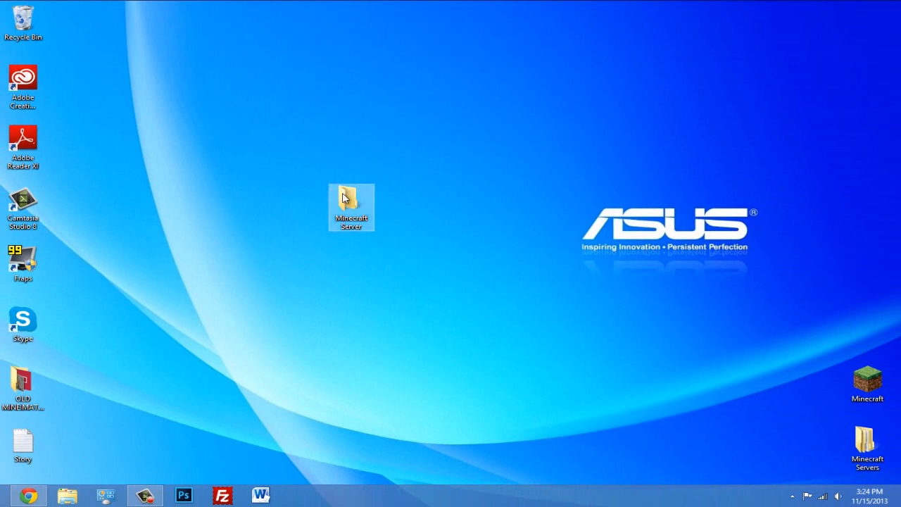
left_click(405, 246)
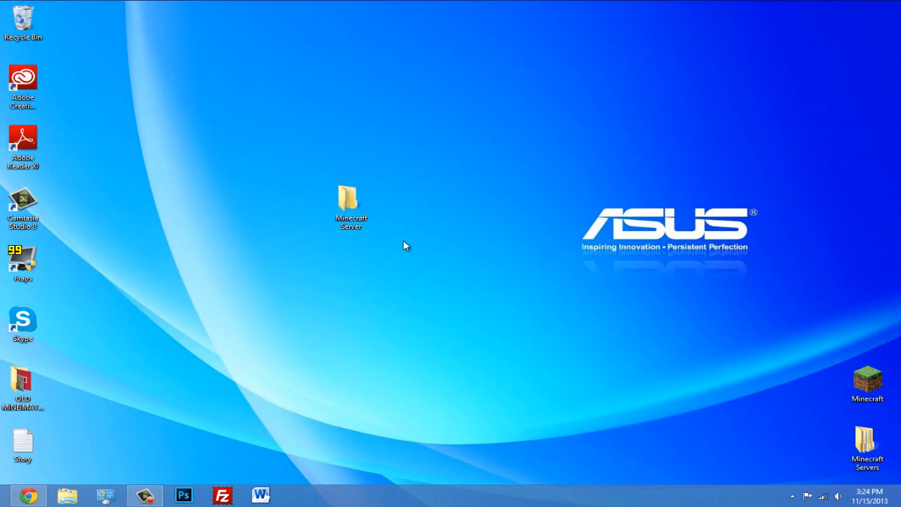
left_click(27, 495)
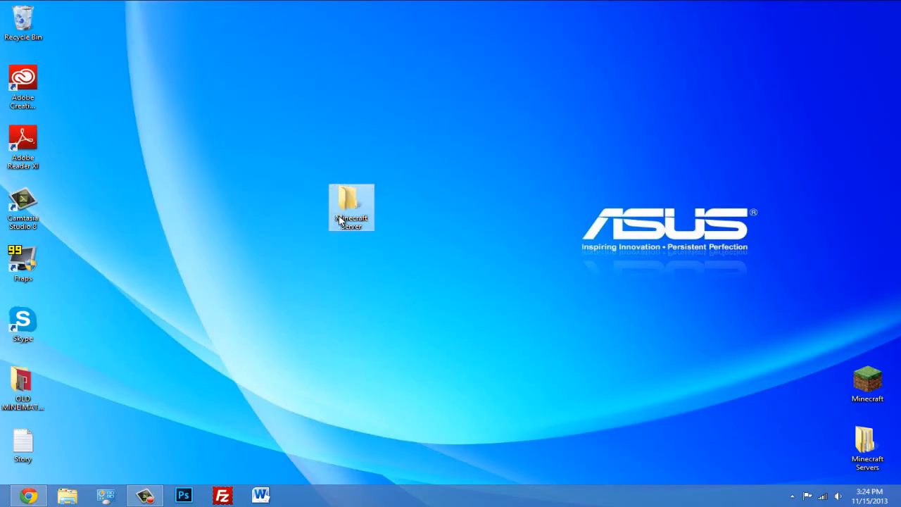
double_click(350, 206)
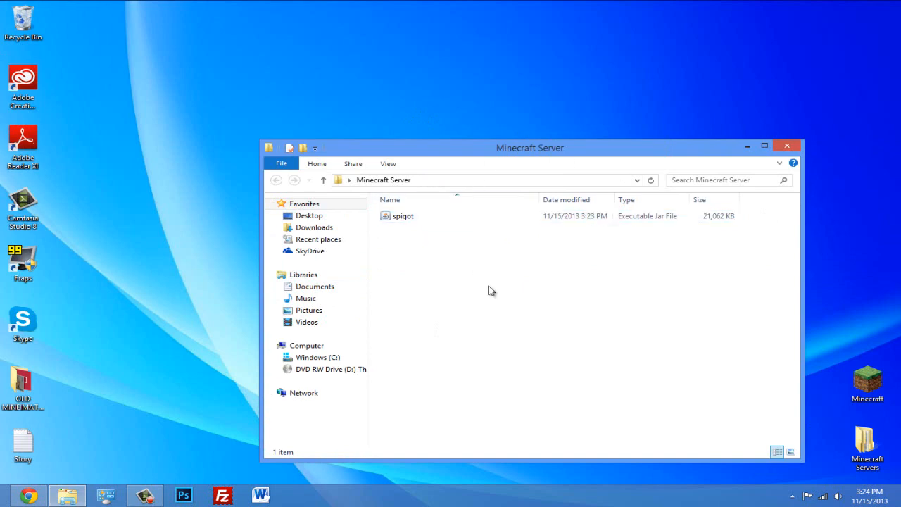
mouse_move(425, 267)
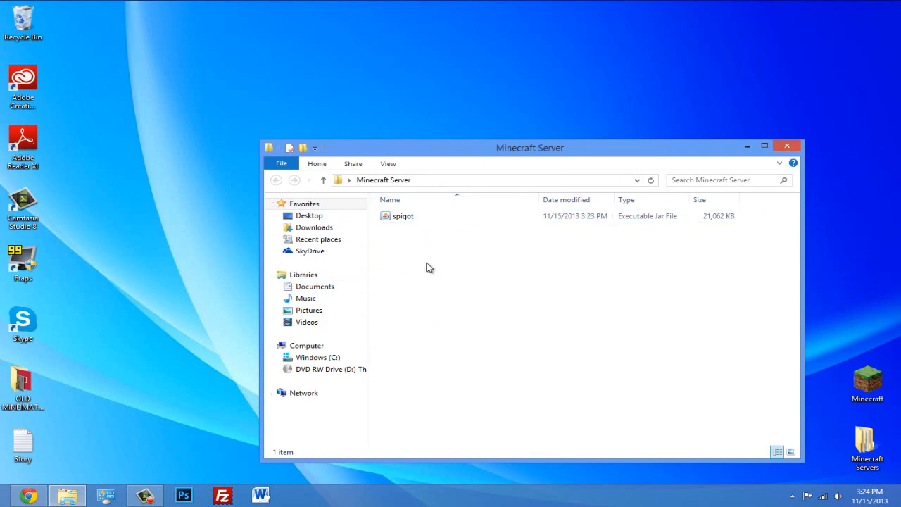
Create a blank New Text Document beside spigot and open it in Notepad
right_click(429, 268)
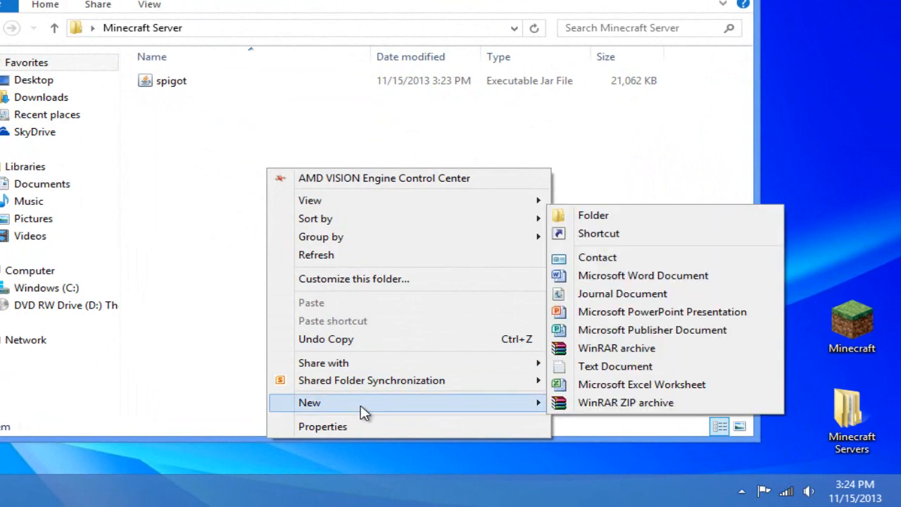
left_click(615, 366)
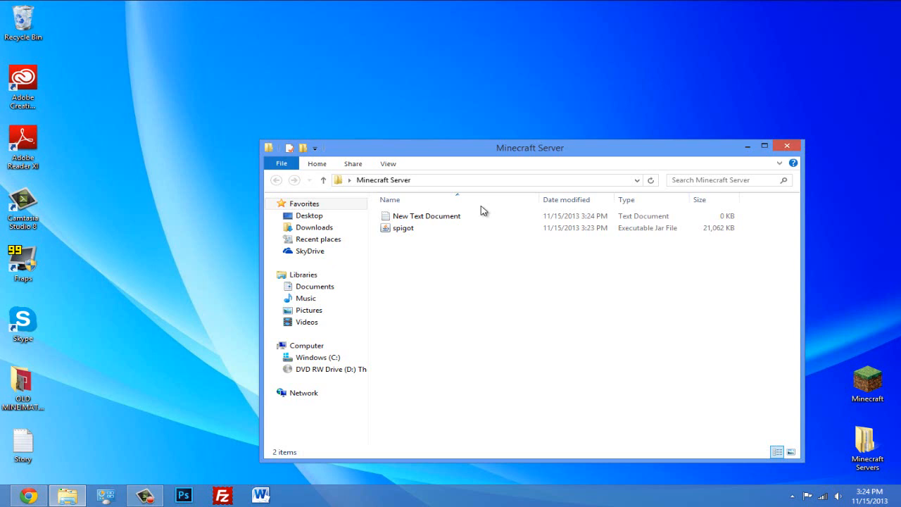
right_click(423, 216)
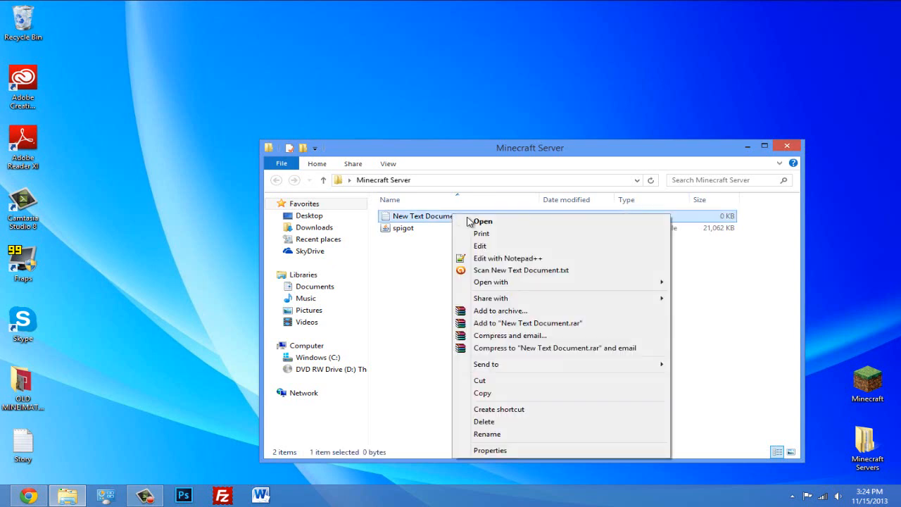
left_click(481, 222)
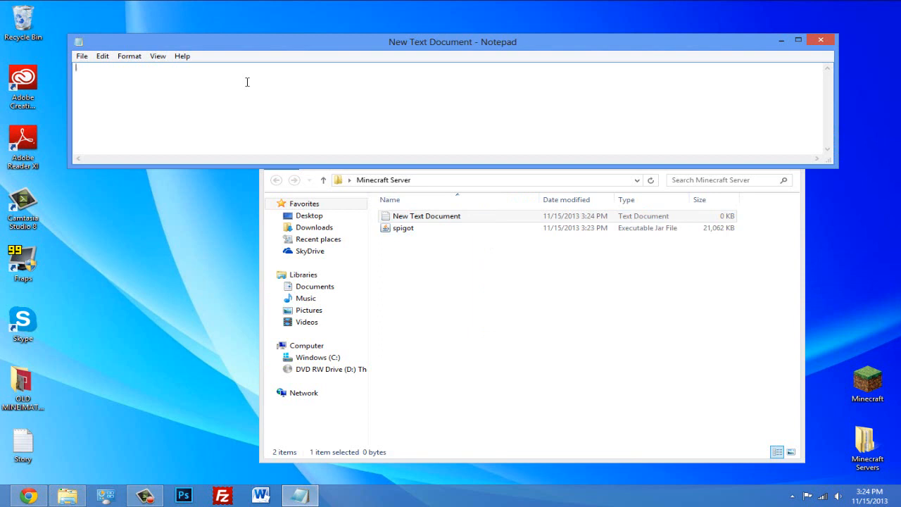
mouse_move(212, 82)
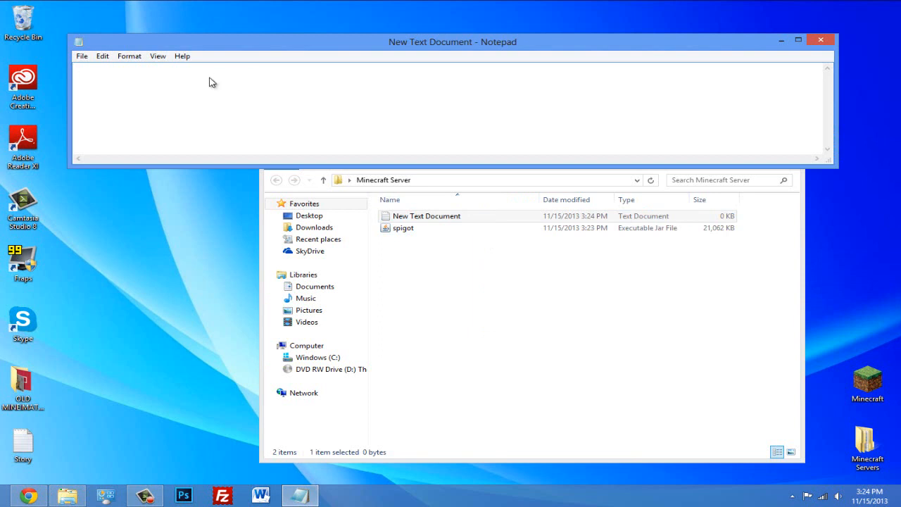
type("@ECHO OFF")
type("java -Xmx1G -Xms1G -jar \"spigot.jar\"")
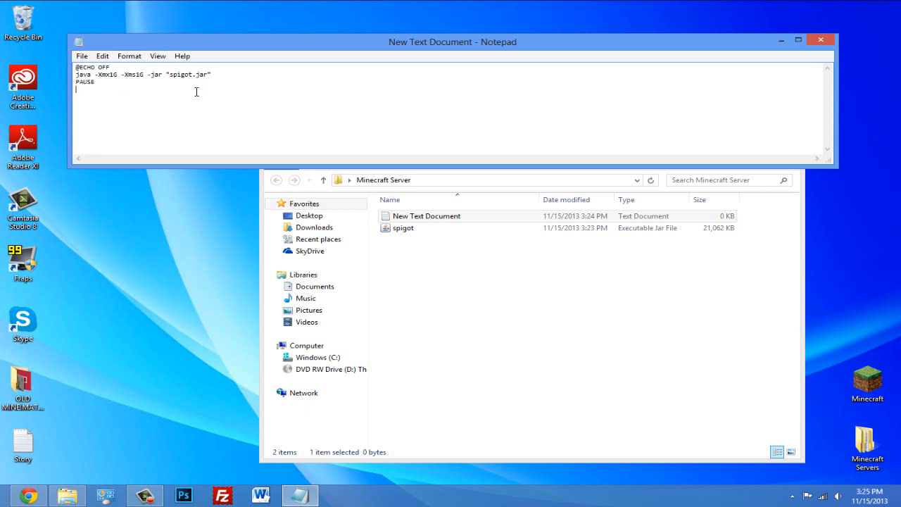
left_click(82, 55)
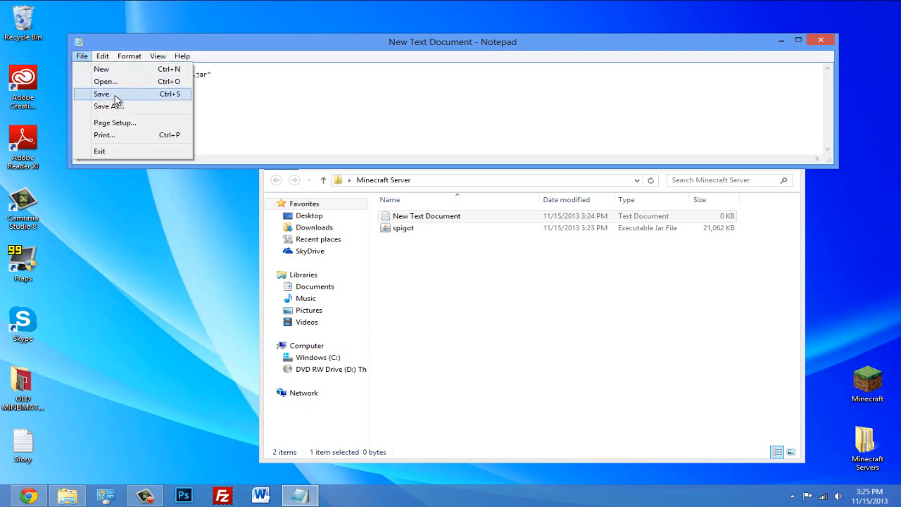
Save the Notepad script as run.bat in the Minecraft Server folder
left_click(109, 106)
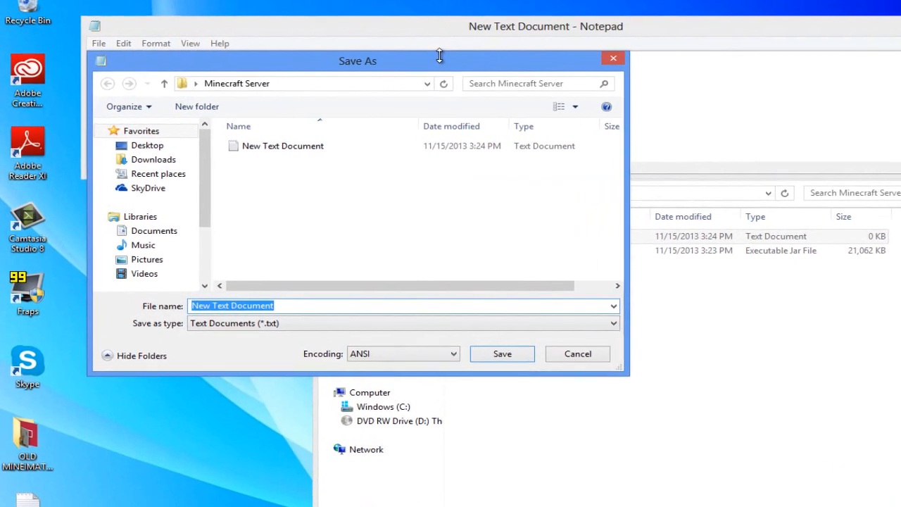
type("run.bat")
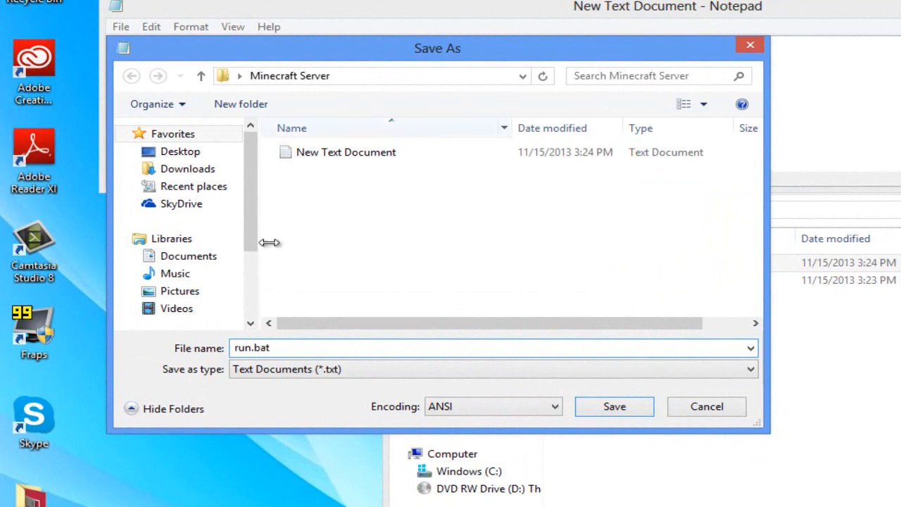
double_click(242, 347)
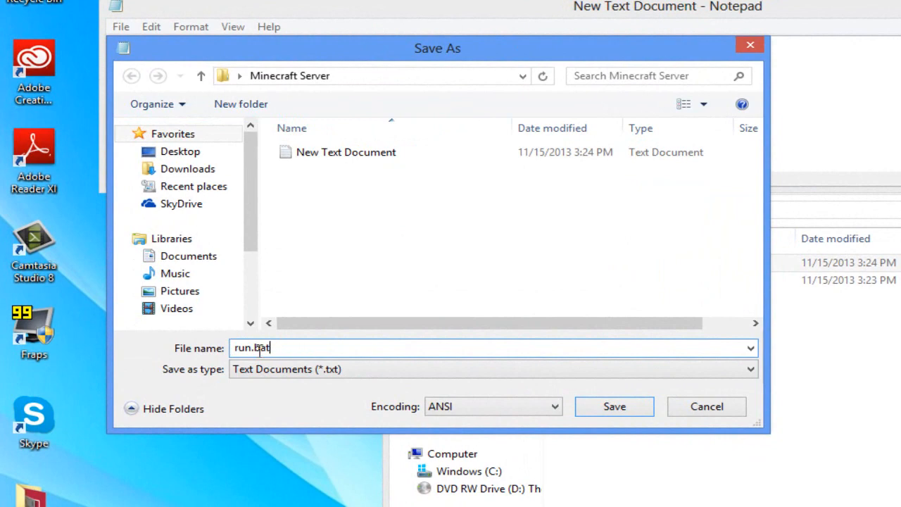
double_click(261, 347)
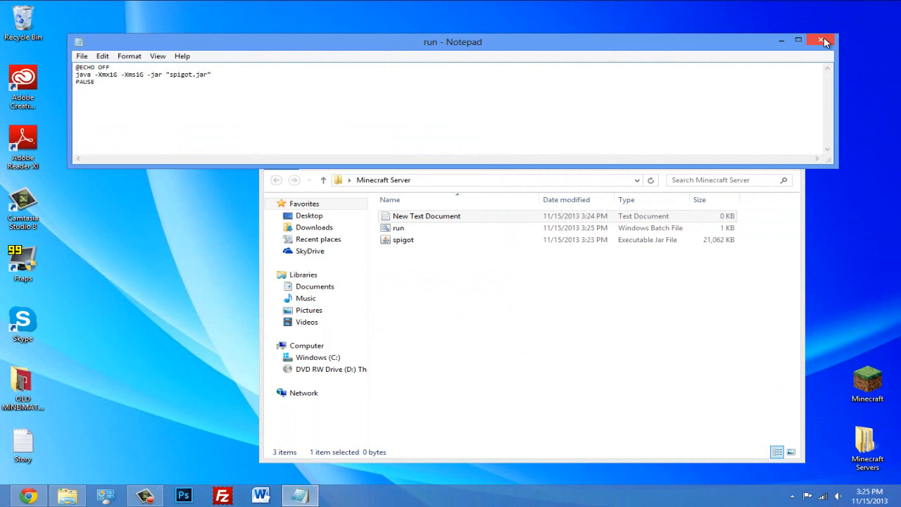
Delete the blank New Text Document, leaving only run and spigot
left_click(825, 42)
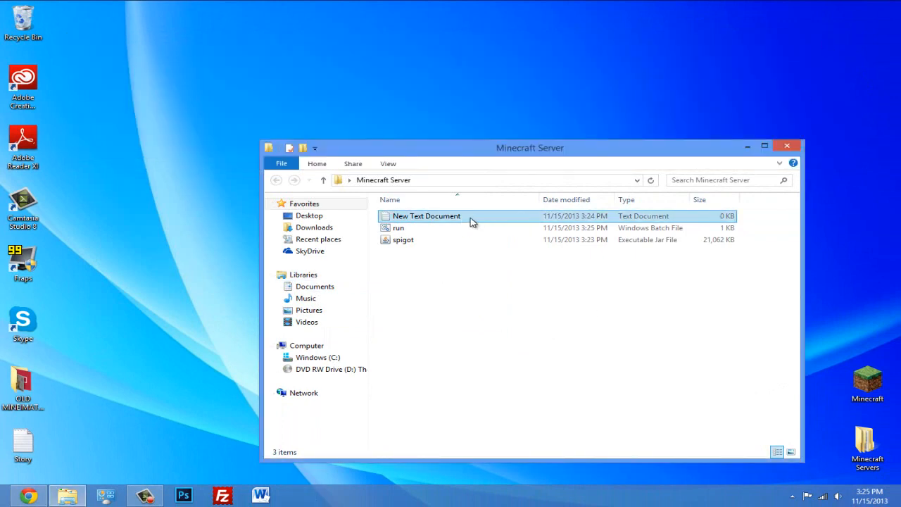
left_click(426, 215)
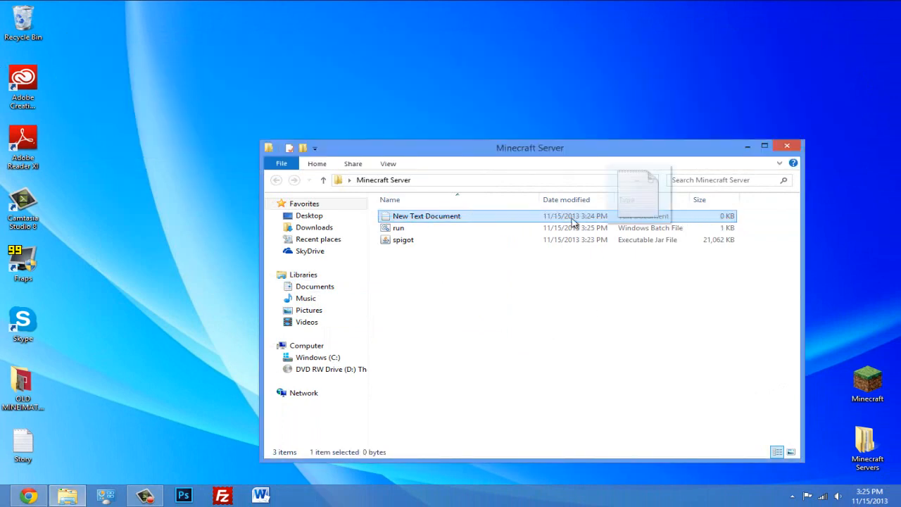
key("Delete")
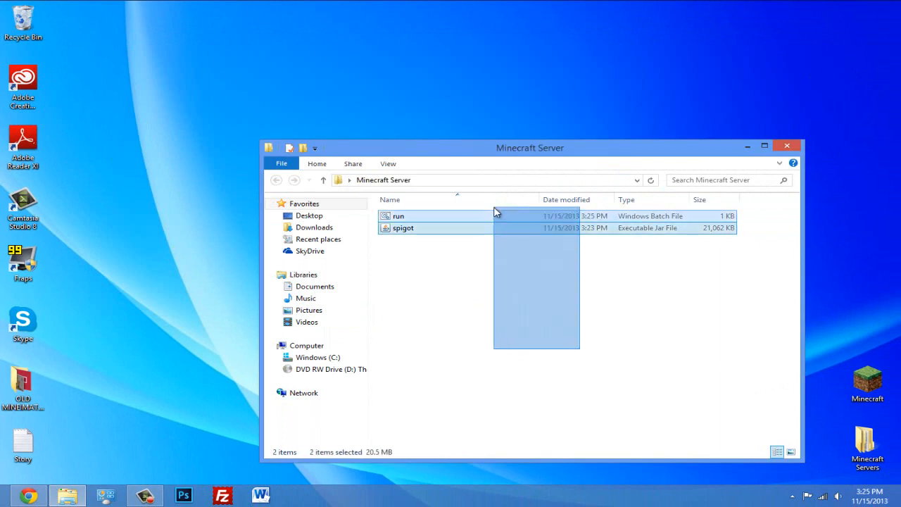
left_click(503, 337)
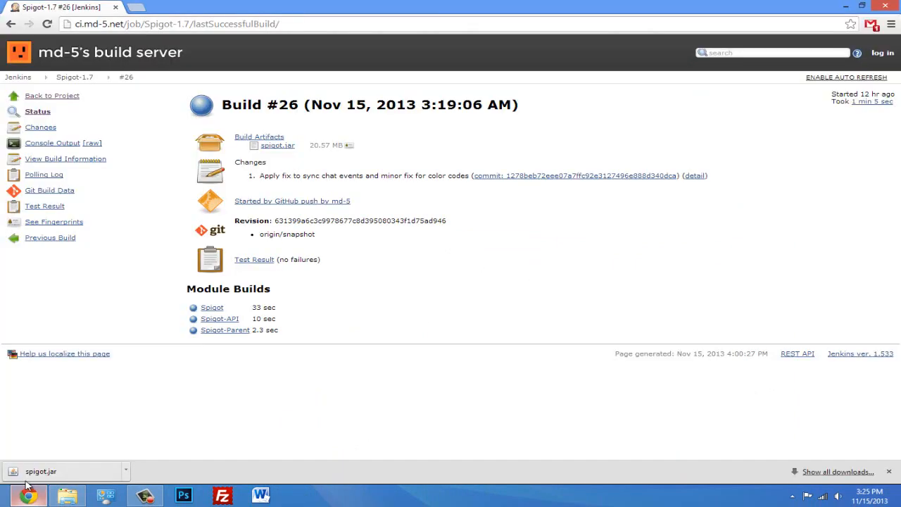
mouse_move(421, 391)
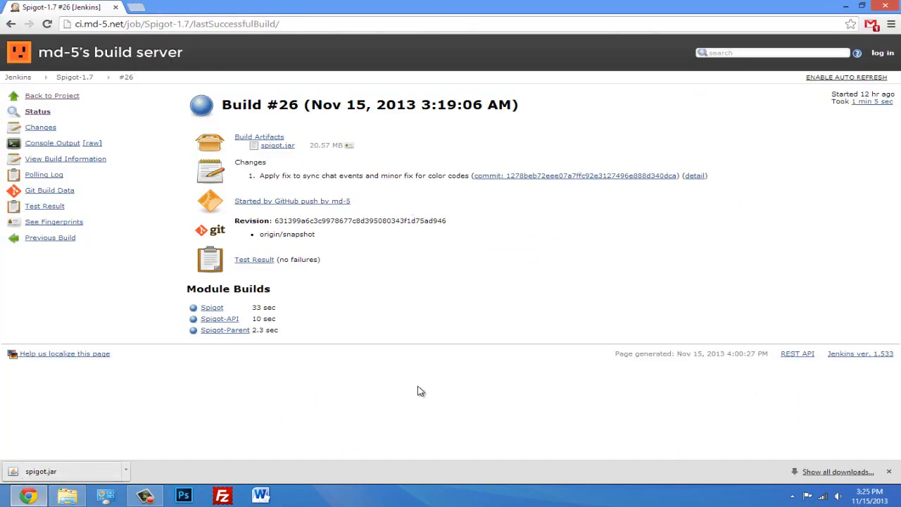
Search Google for 'java' in a new tab, then minimize Chrome
left_click(136, 7)
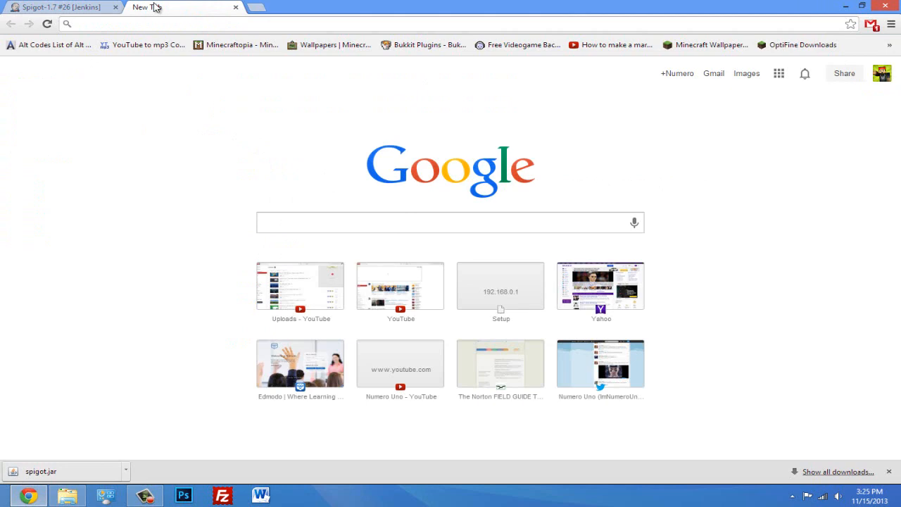
type("java")
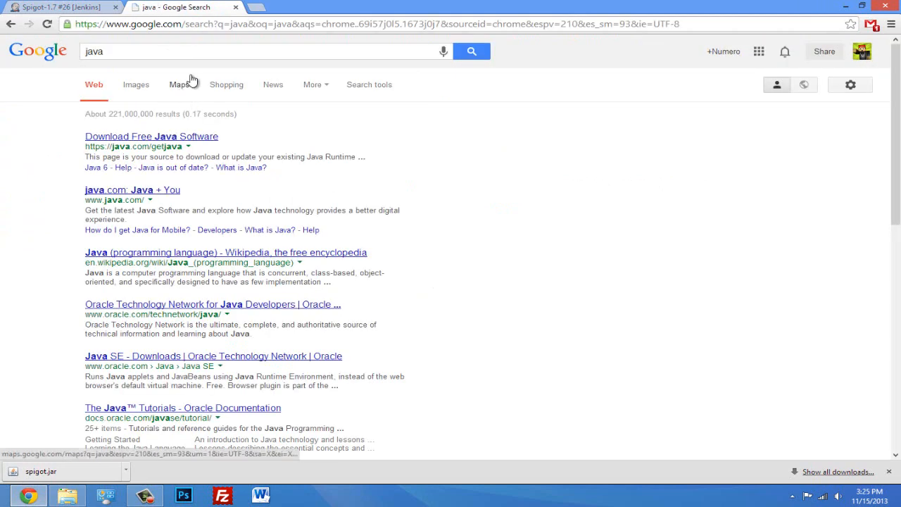
left_click(60, 7)
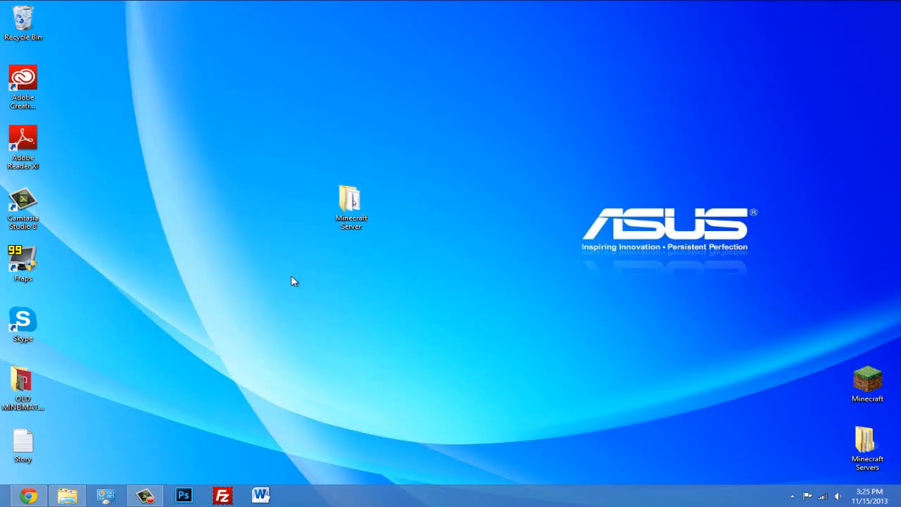
Launch run.bat in Minecraft Server, then enter 'stop' after the world generates
left_click(350, 206)
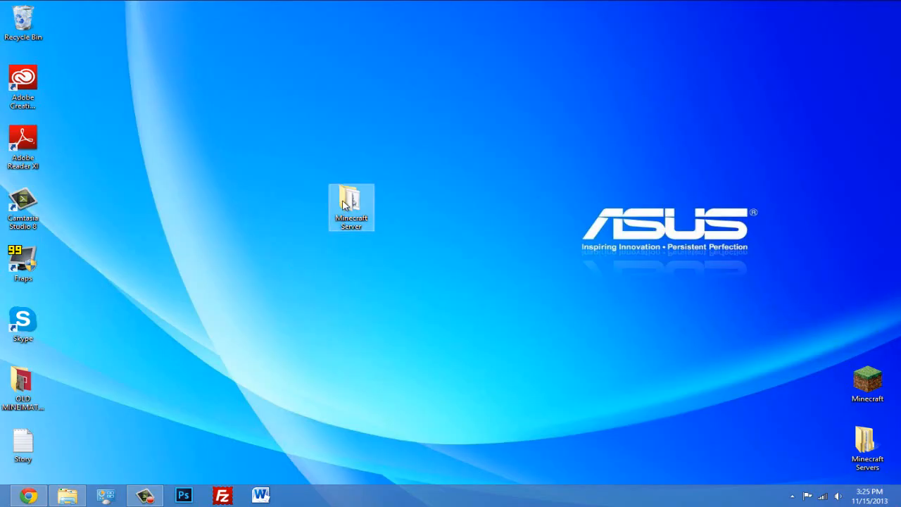
mouse_move(352, 201)
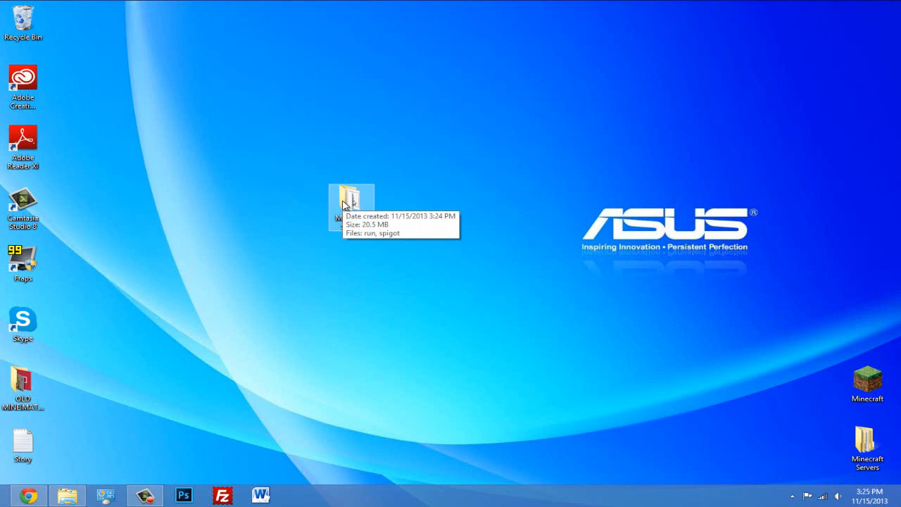
mouse_move(355, 289)
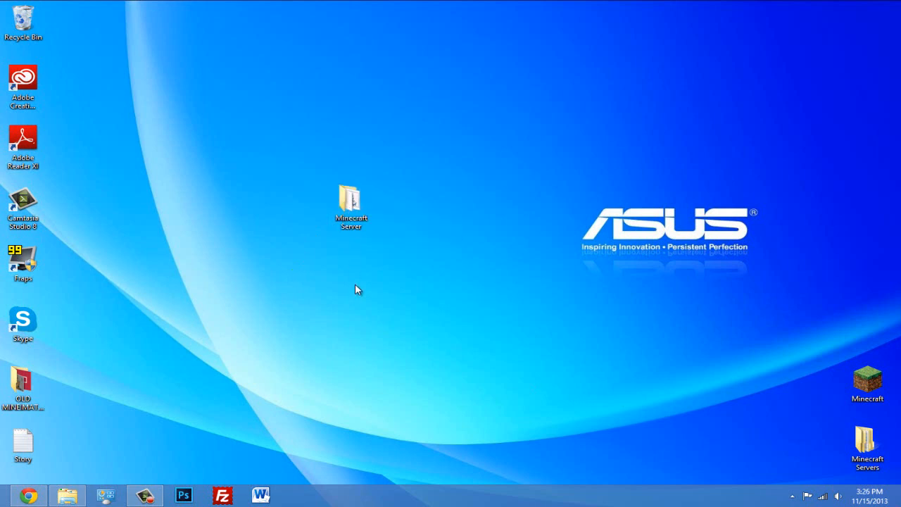
double_click(351, 199)
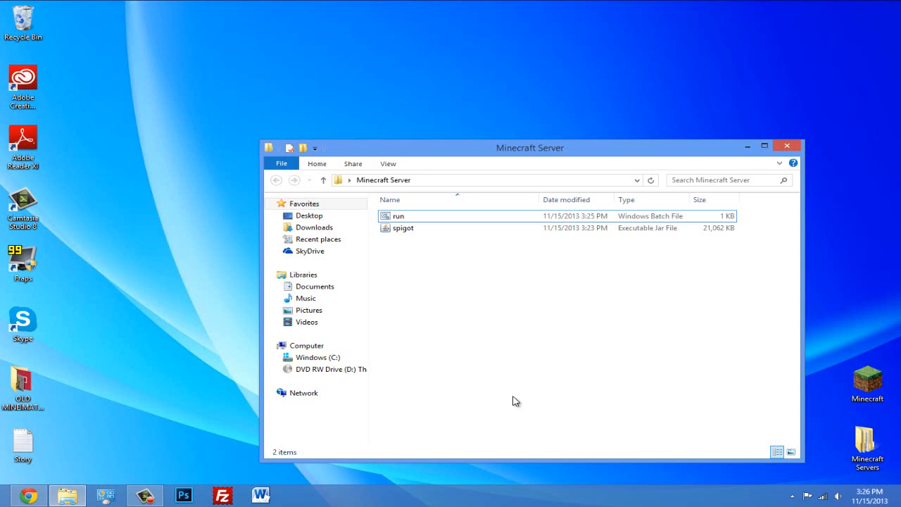
mouse_move(424, 216)
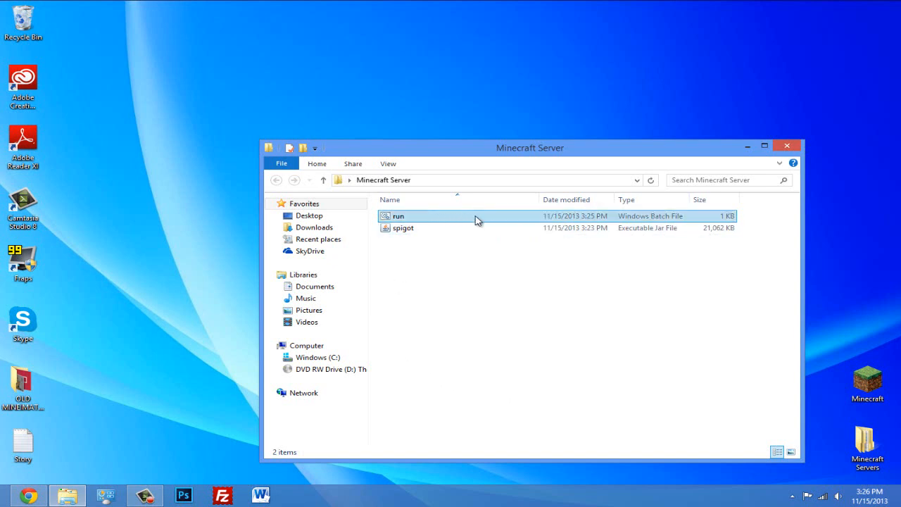
left_click(398, 216)
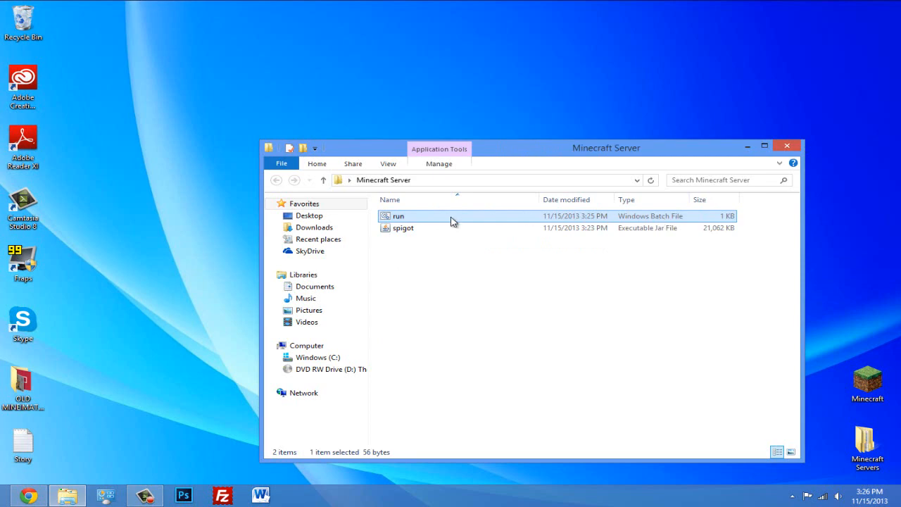
double_click(399, 216)
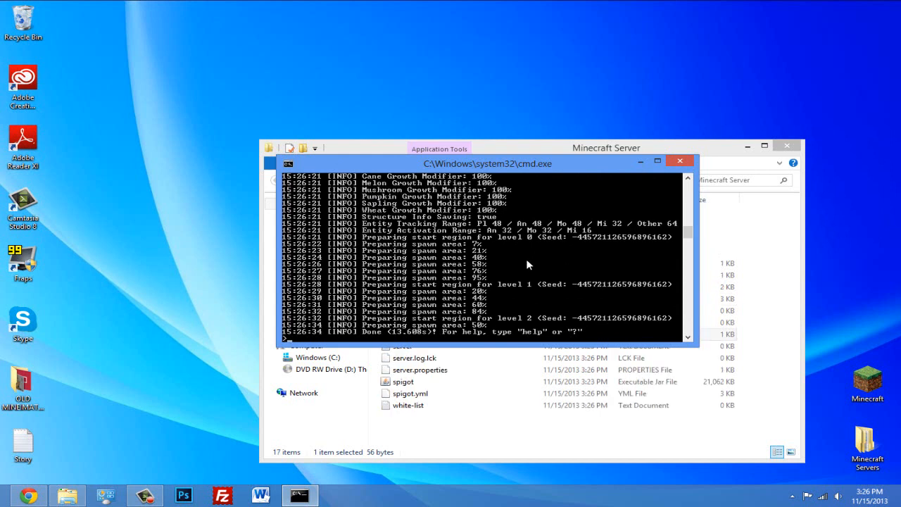
mouse_move(563, 255)
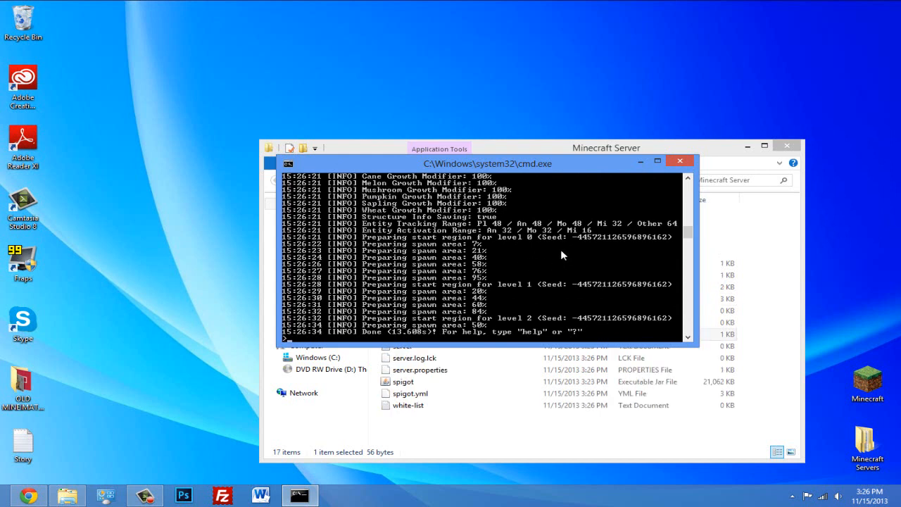
type("stop")
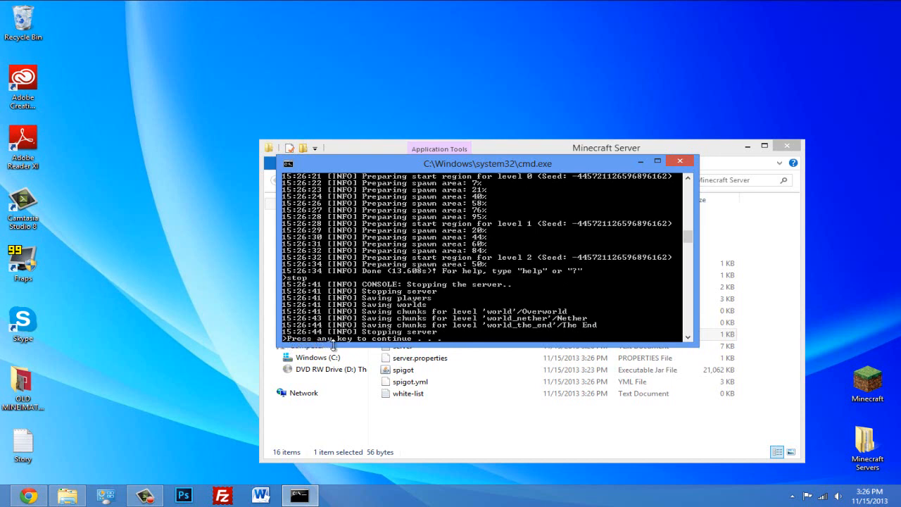
mouse_move(681, 160)
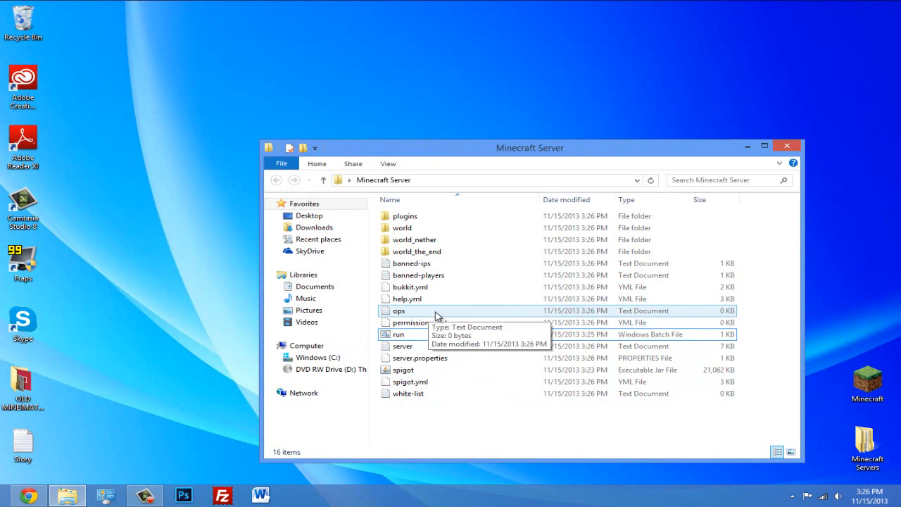
double_click(399, 310)
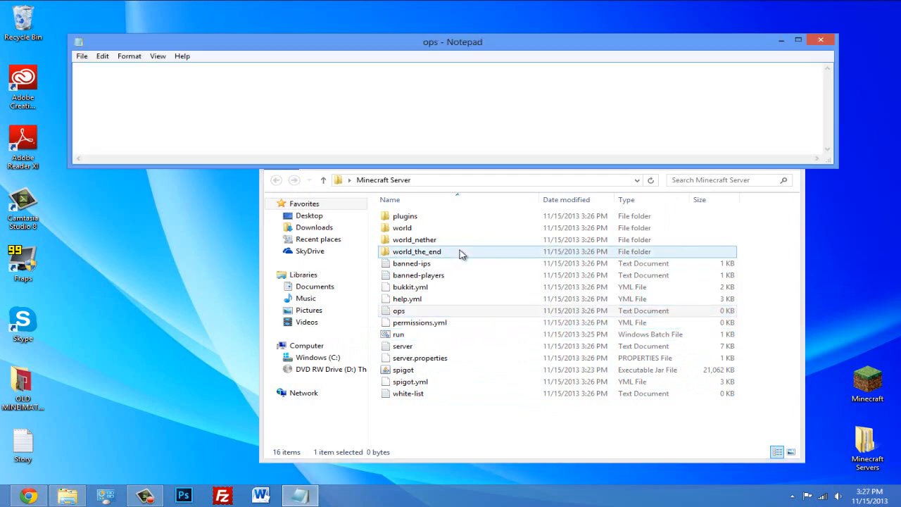
type("NumeroUnoBab")
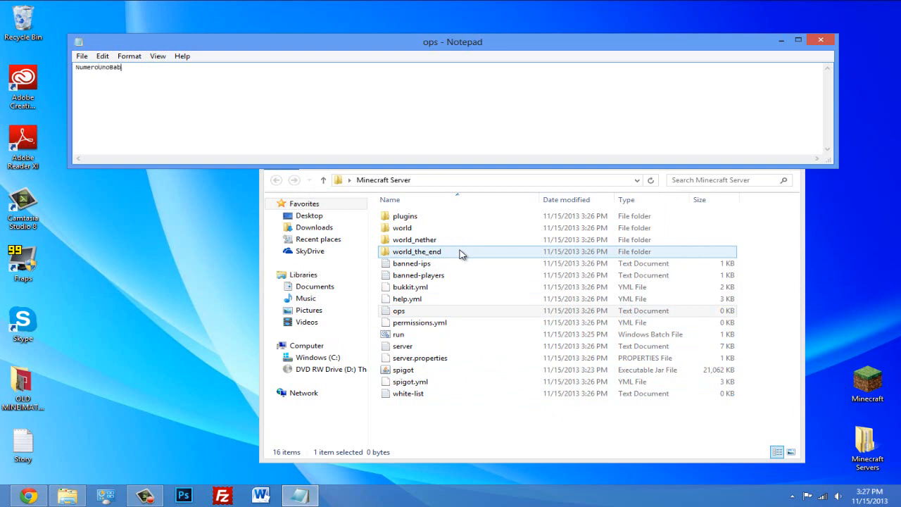
left_click(81, 55)
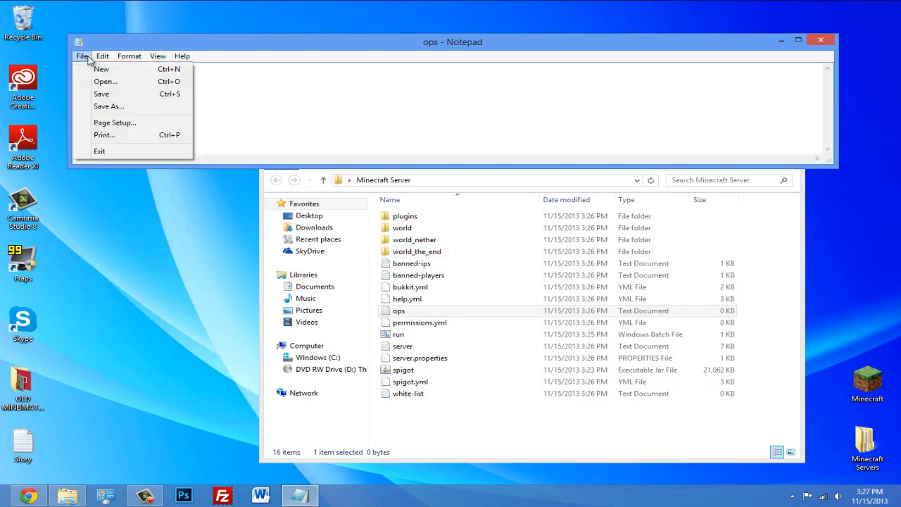
type("NumeroUnoBaby")
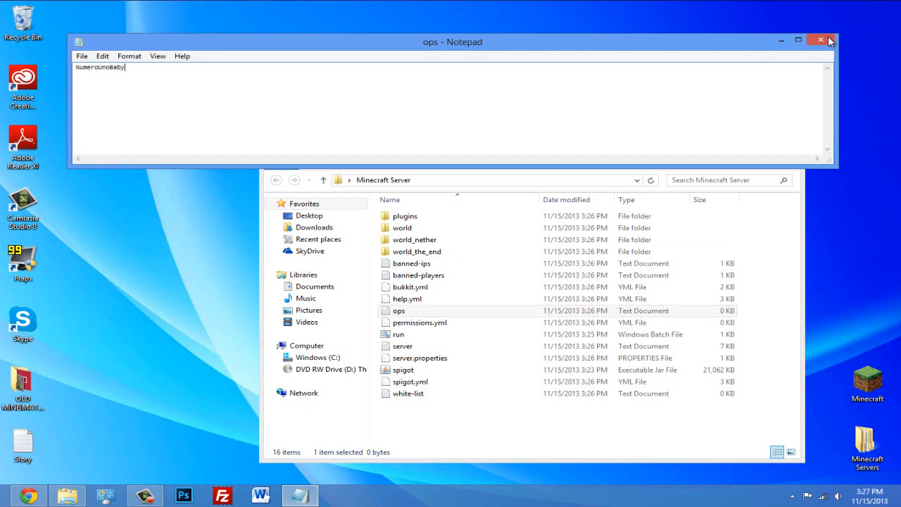
left_click(820, 40)
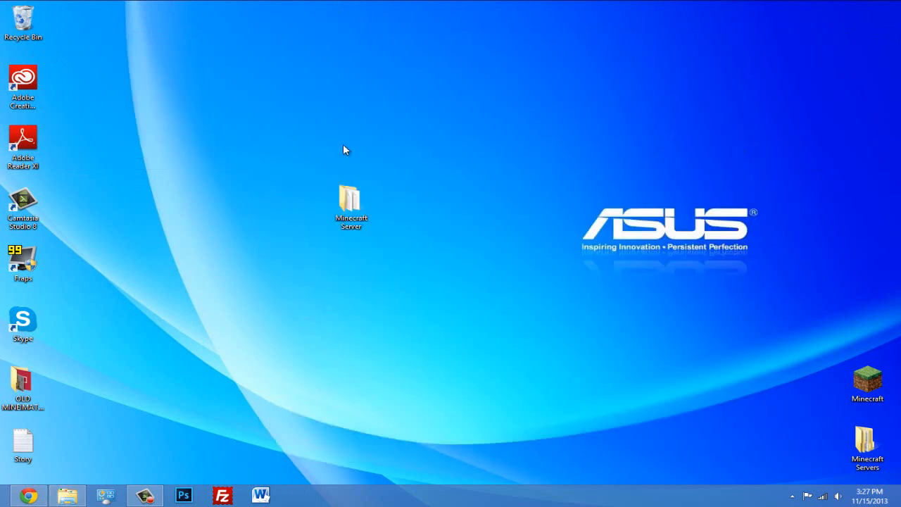
mouse_move(518, 365)
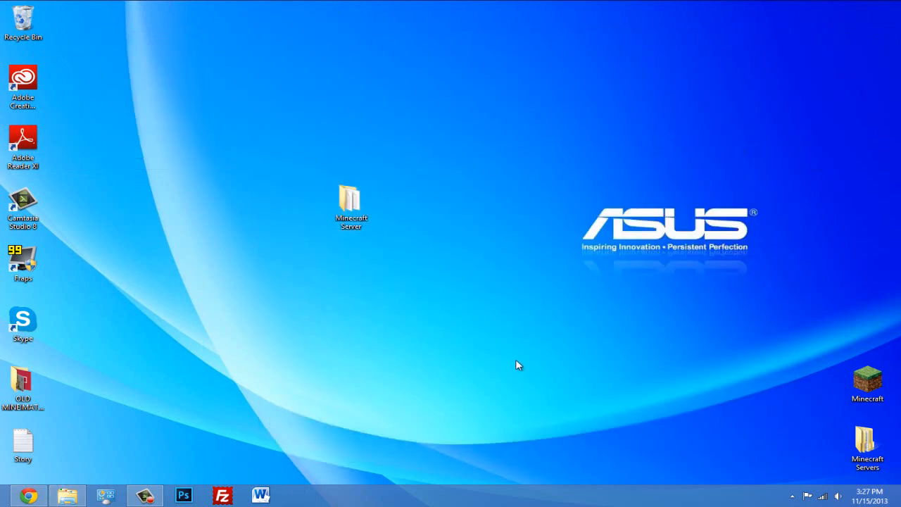
mouse_move(513, 358)
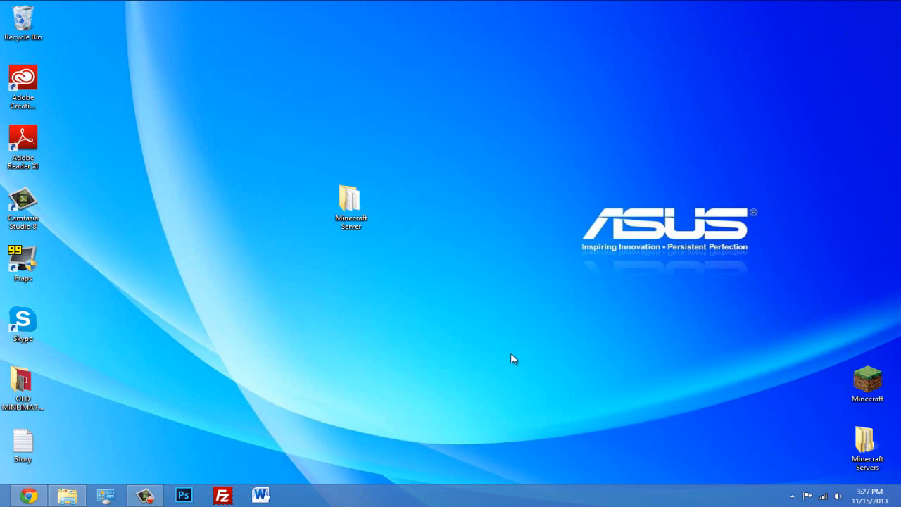
mouse_move(498, 355)
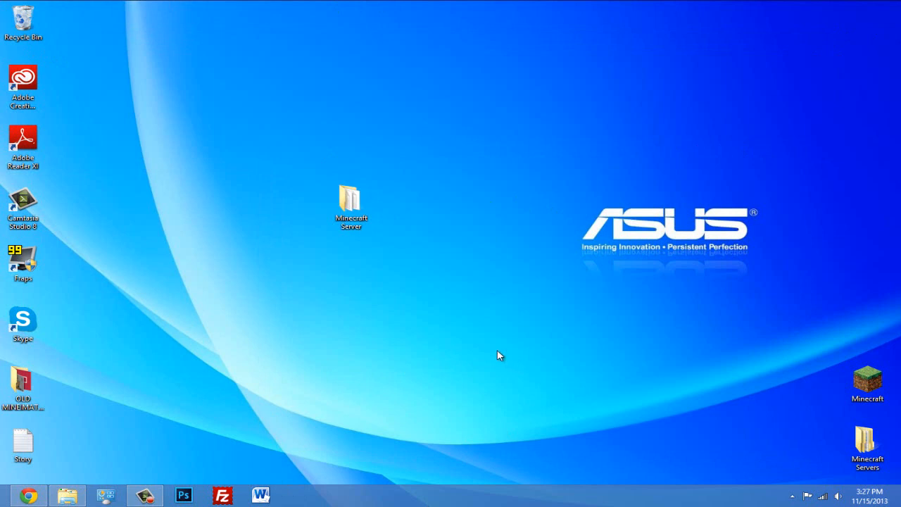
mouse_move(493, 352)
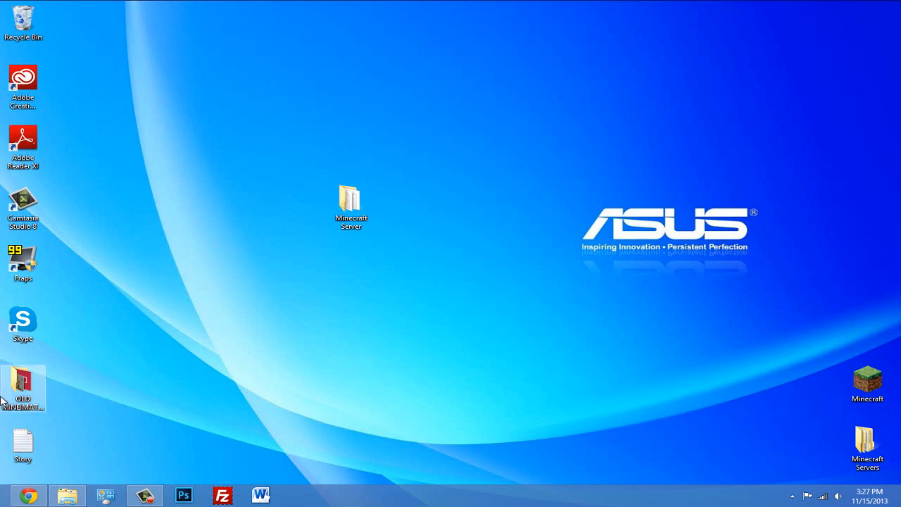
mouse_move(653, 149)
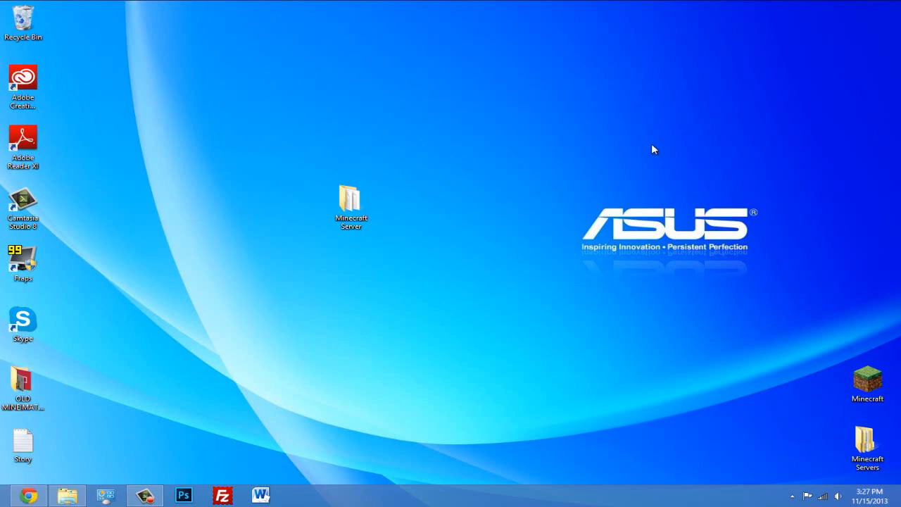
mouse_move(544, 181)
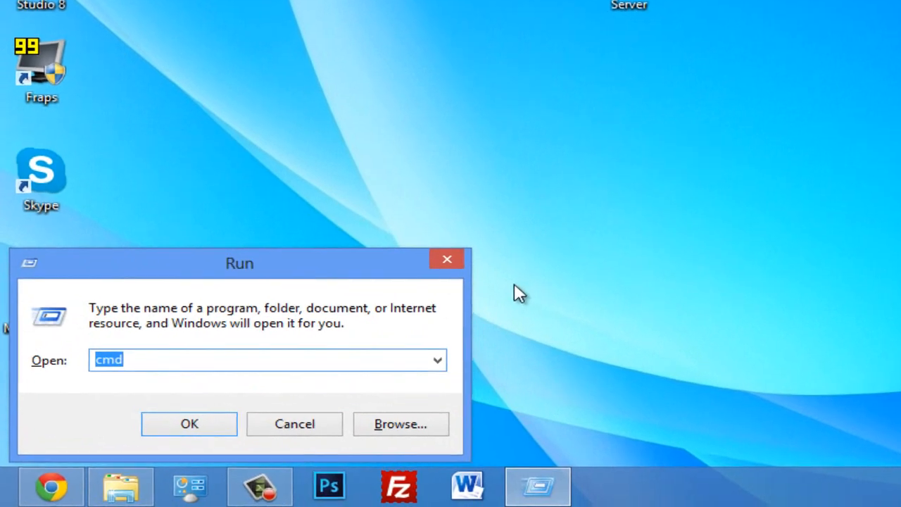
mouse_move(195, 266)
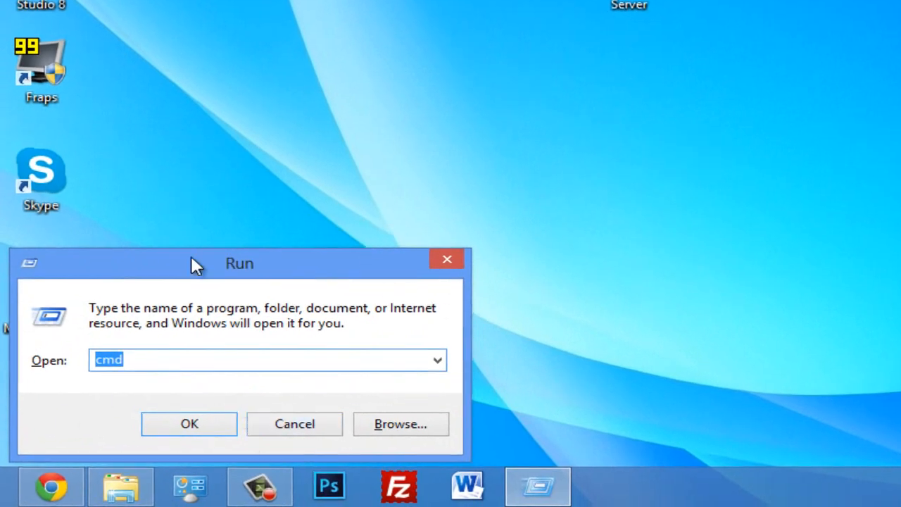
Launch a Command Prompt window from the Run dialog
left_click_drag(239, 262, 861, 188)
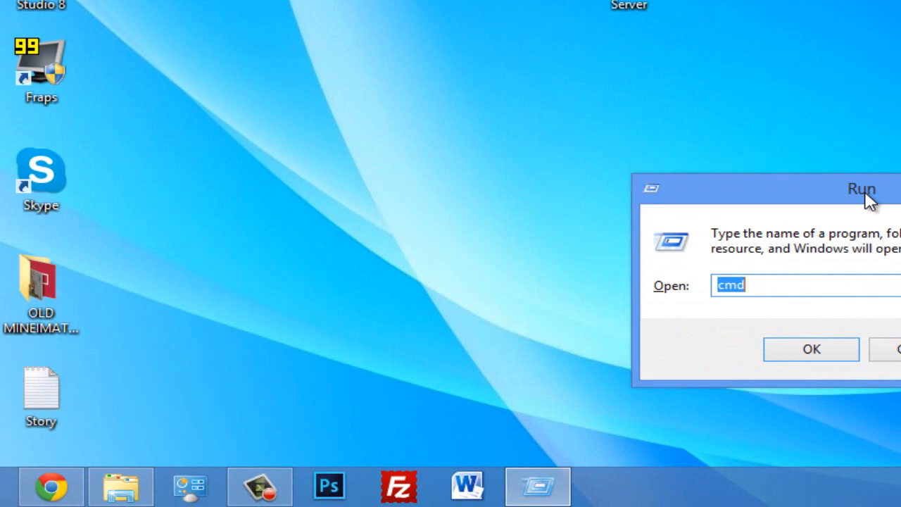
left_click_drag(862, 188, 674, 183)
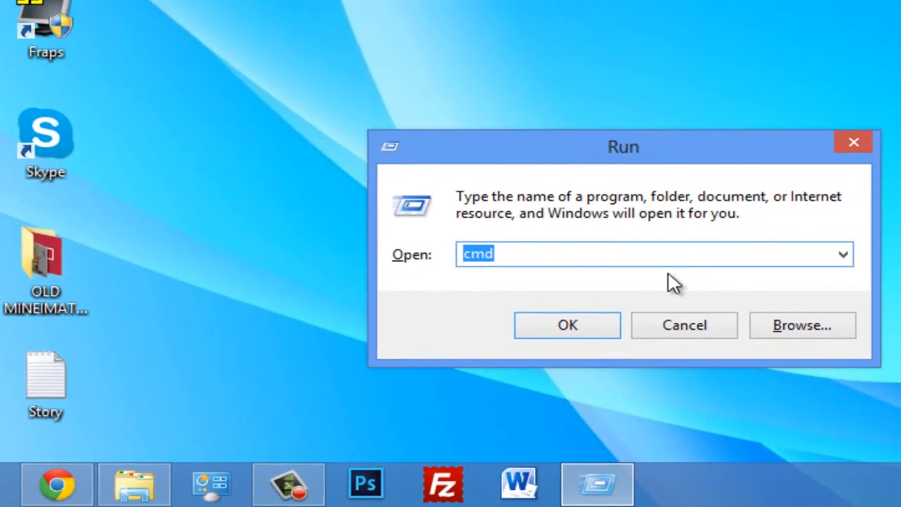
left_click(567, 324)
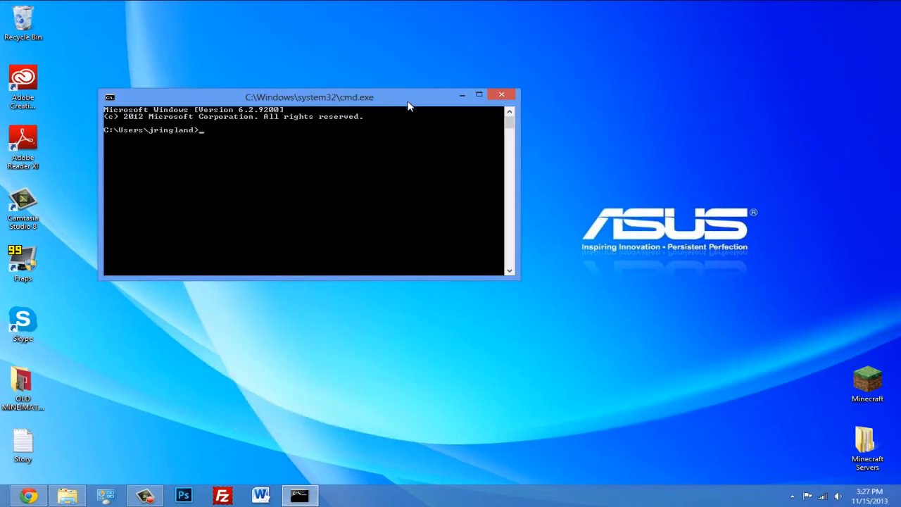
left_click_drag(309, 97, 454, 247)
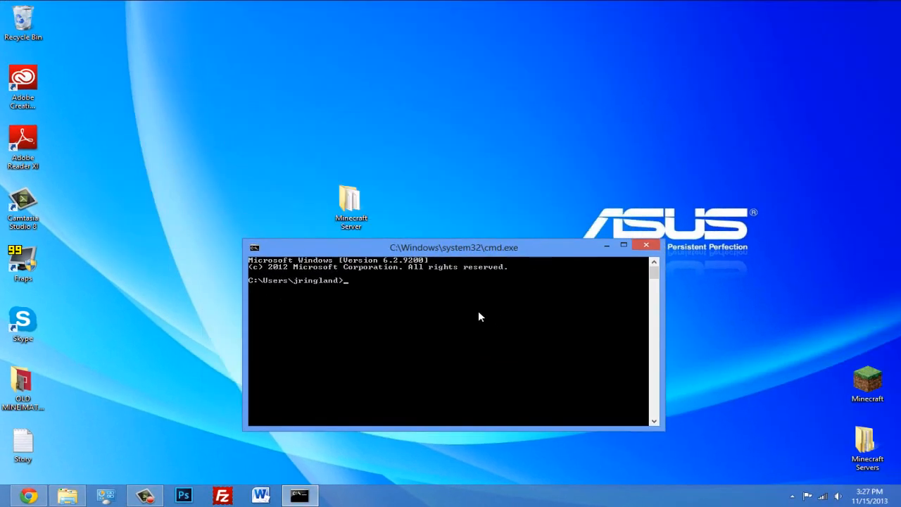
Run ipconfig to list the computer's IP configuration
type("ipcon")
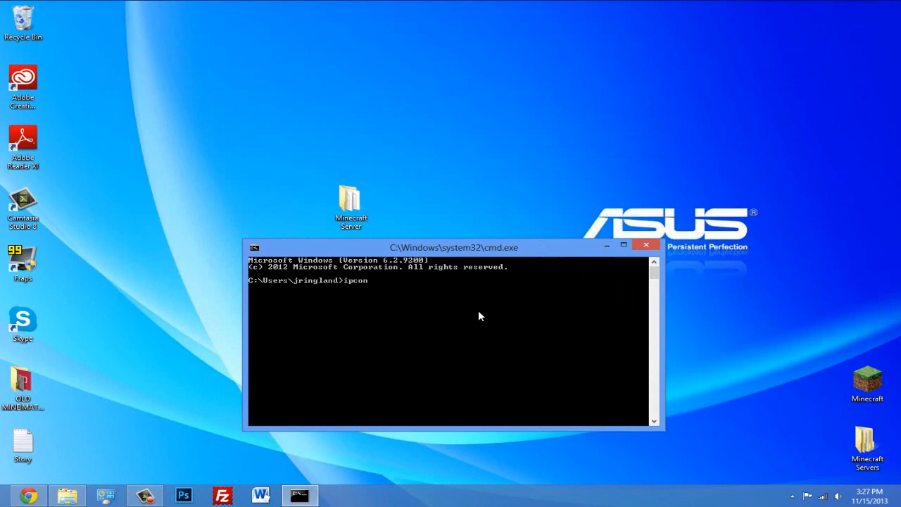
type("fig")
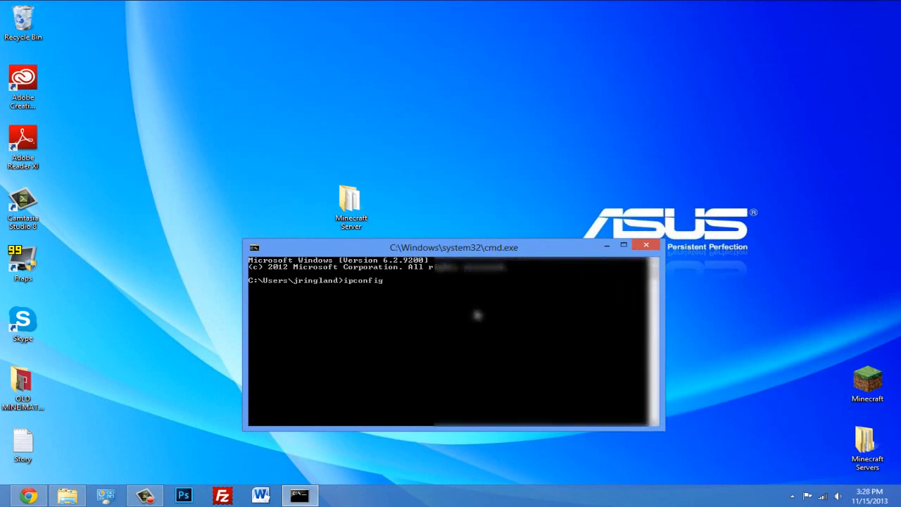
key("enter")
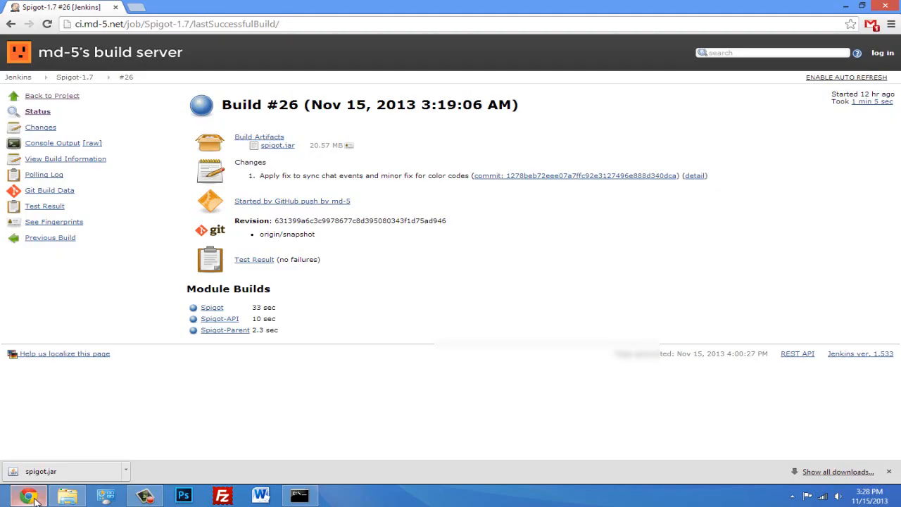
Bring up the ipconfig results and go to the gateway address 192.168.0.1 in Chrome
left_click(300, 496)
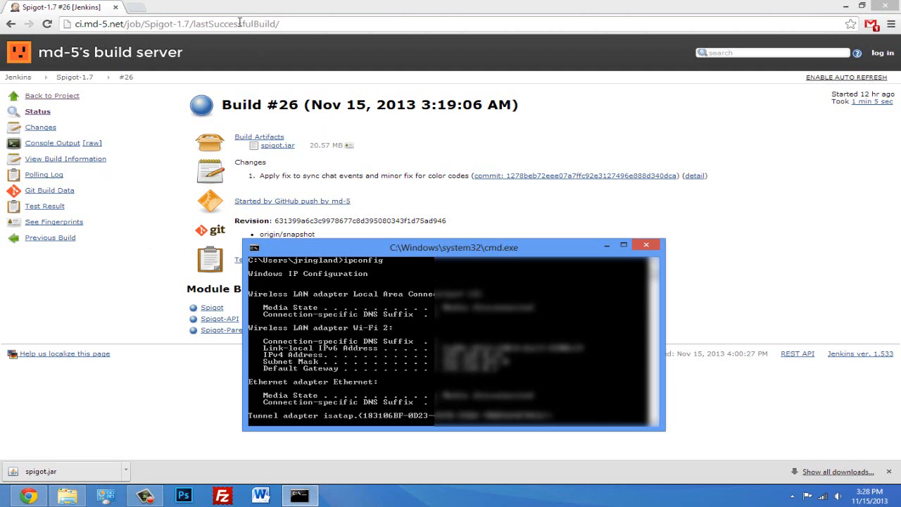
mouse_move(510, 385)
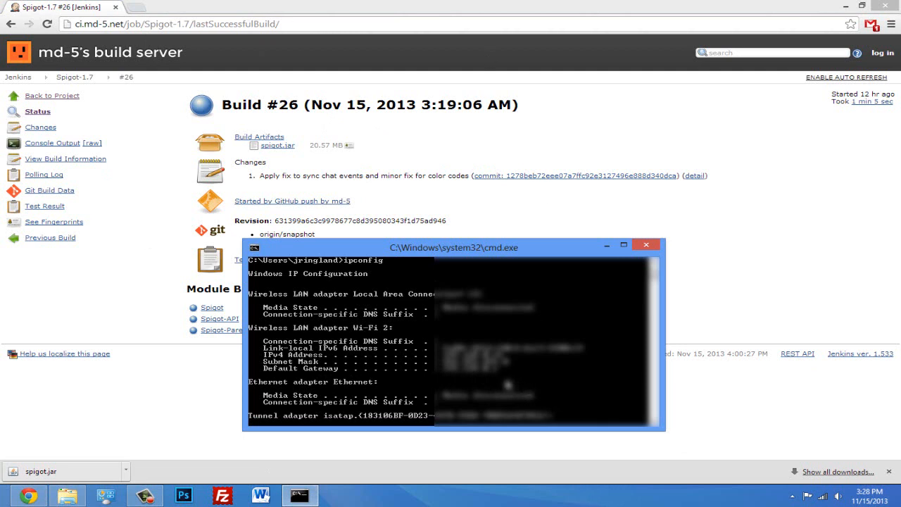
mouse_move(344, 385)
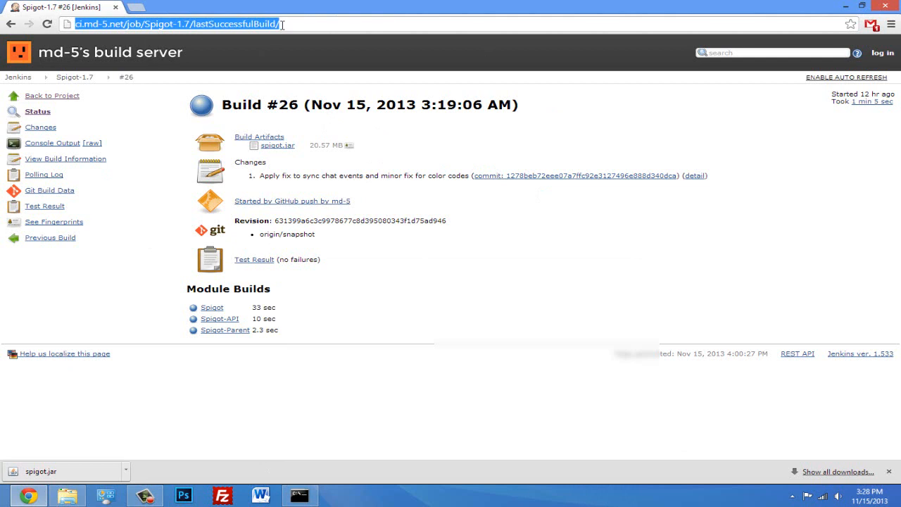
type("192.168.0.1/Docsis_system.asp")
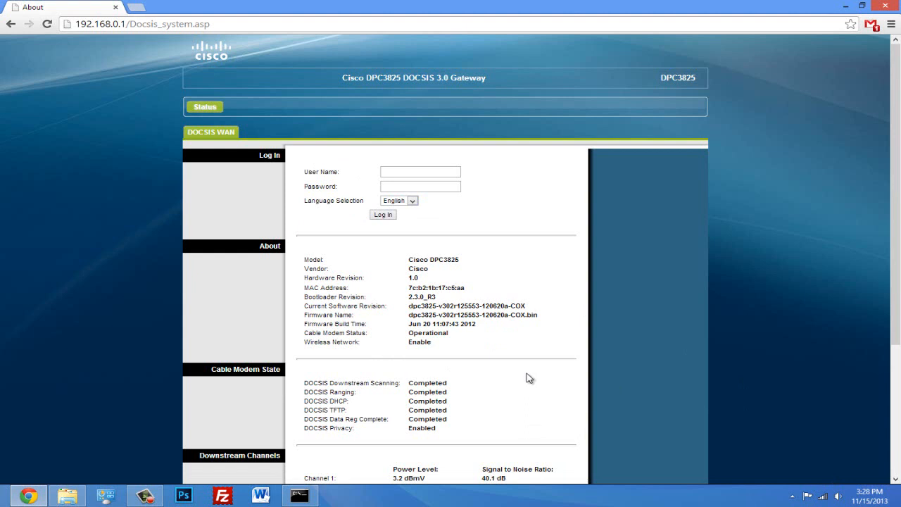
mouse_move(129, 118)
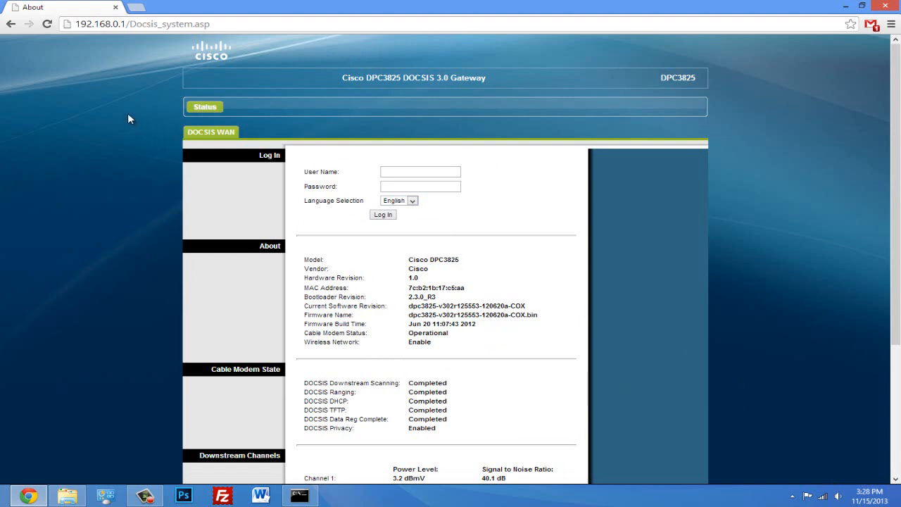
mouse_move(339, 69)
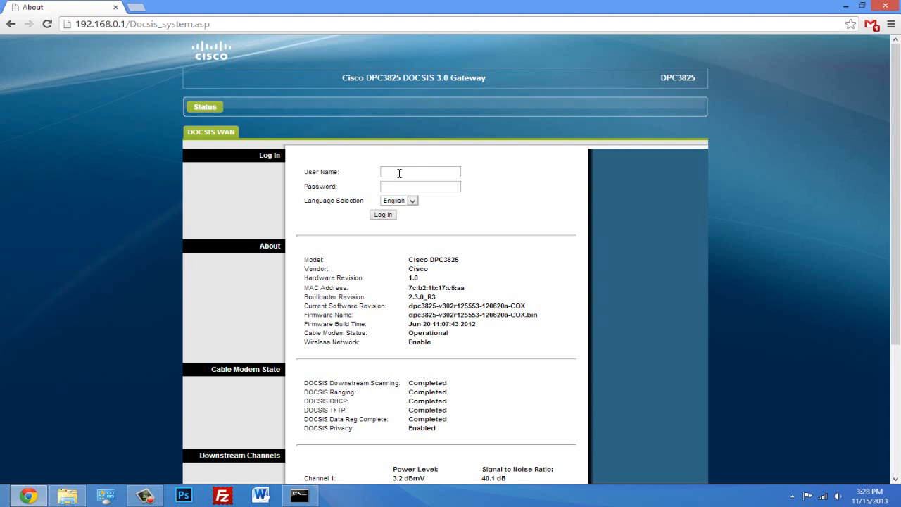
Log in to the Cisco DPC3825 gateway and reach Administration > Management, heading to Applications & Gaming
left_click(382, 214)
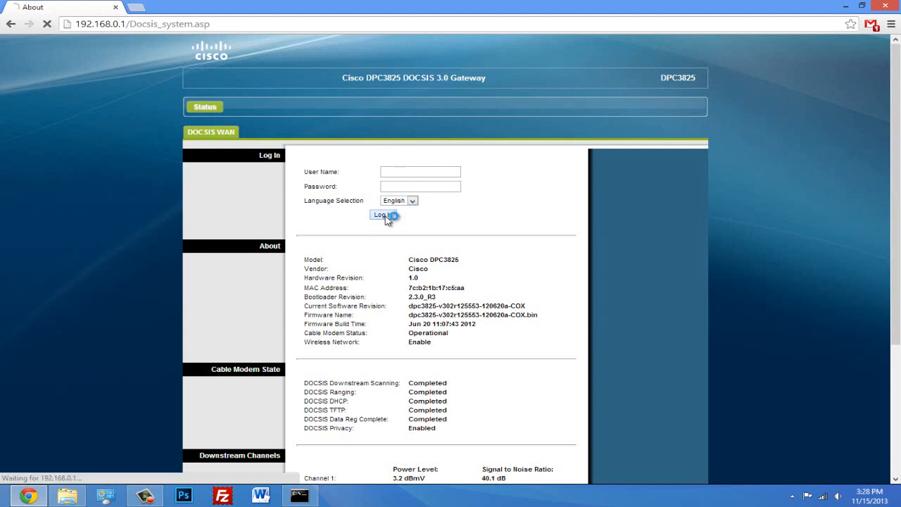
left_click(384, 214)
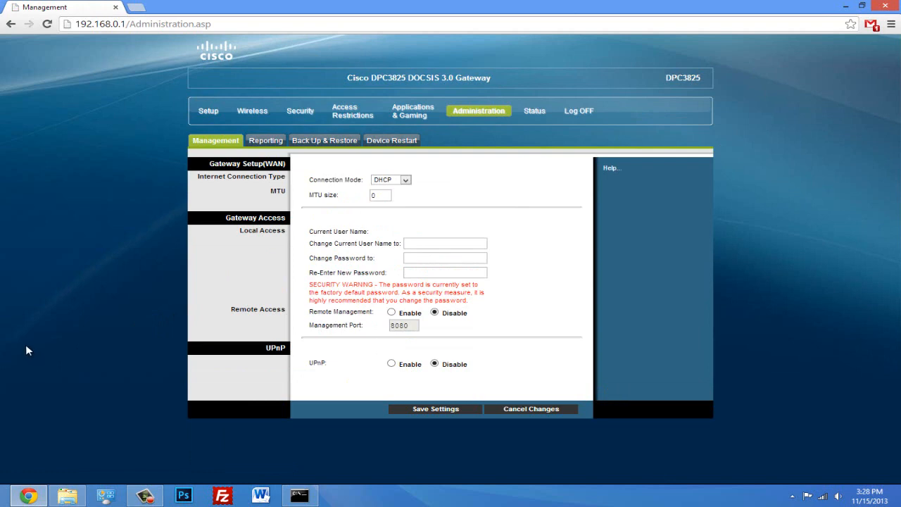
mouse_move(80, 264)
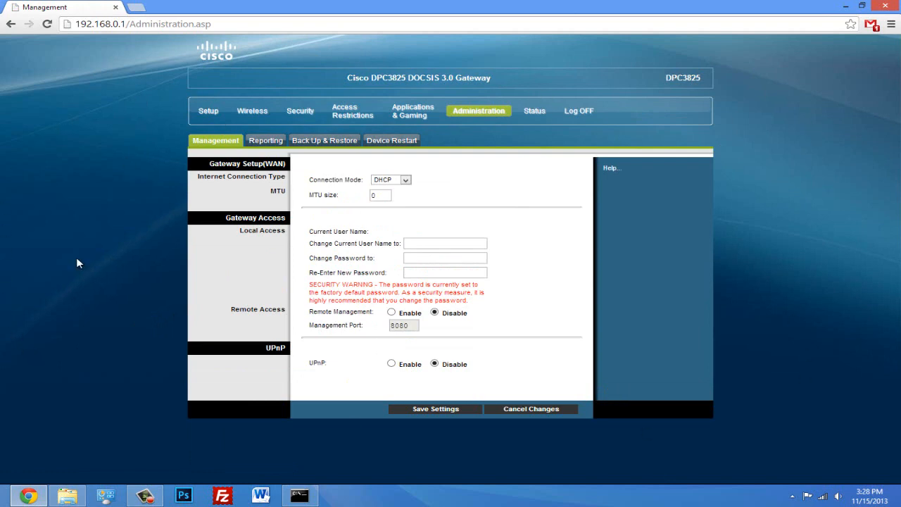
mouse_move(38, 217)
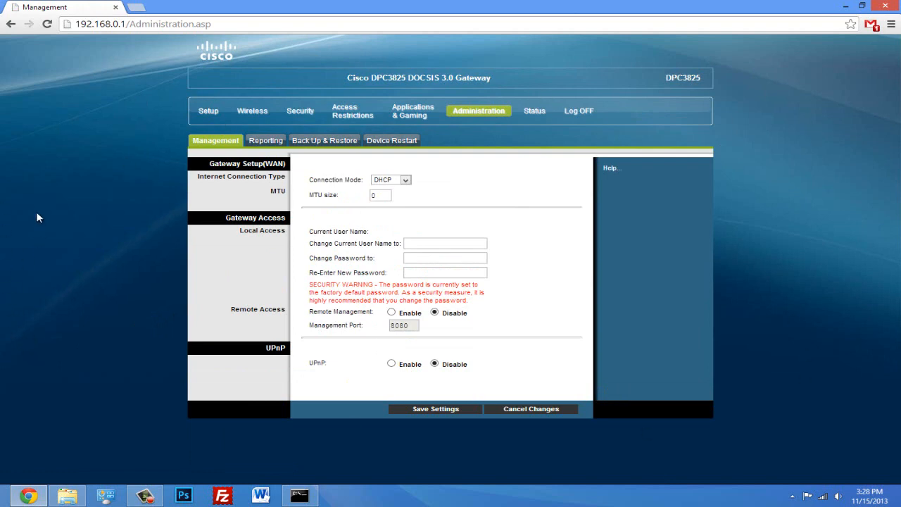
mouse_move(260, 96)
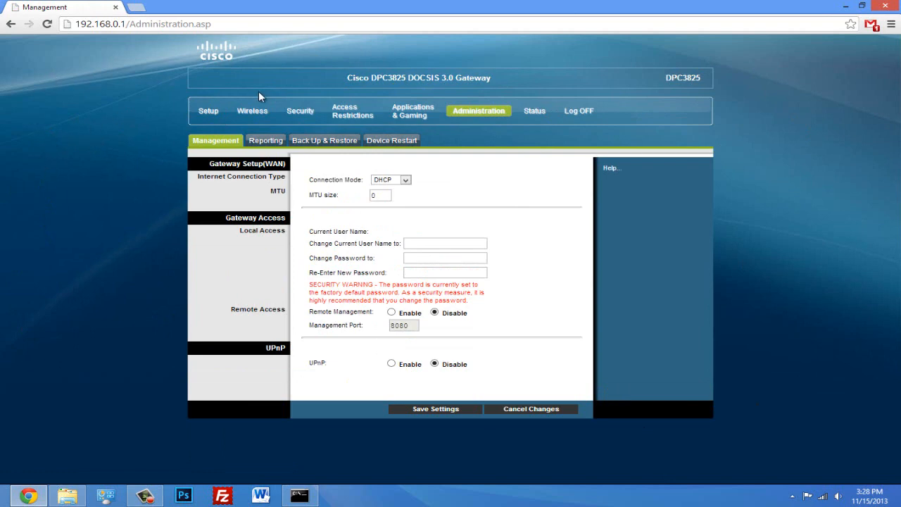
mouse_move(13, 134)
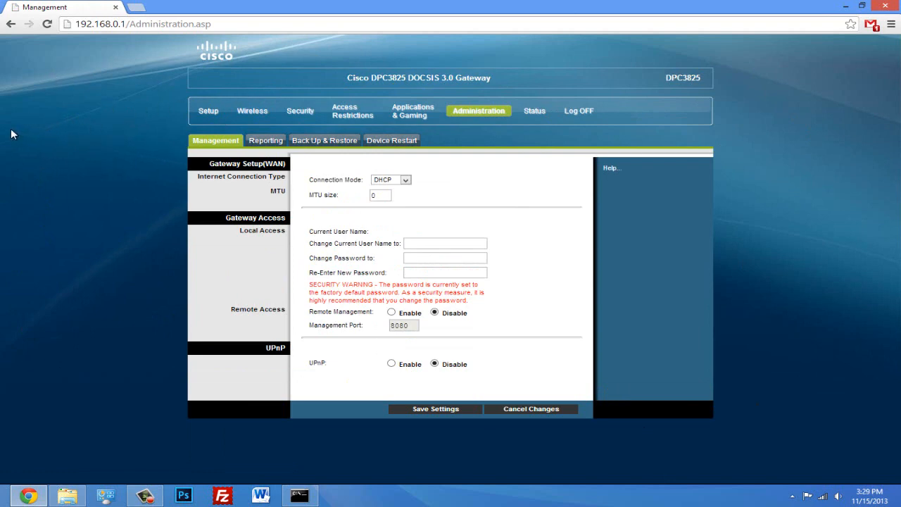
mouse_move(23, 289)
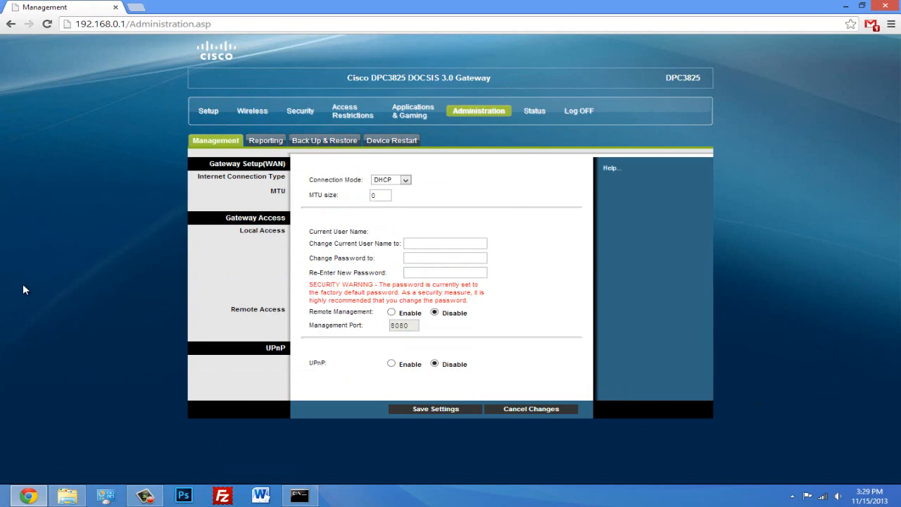
mouse_move(76, 138)
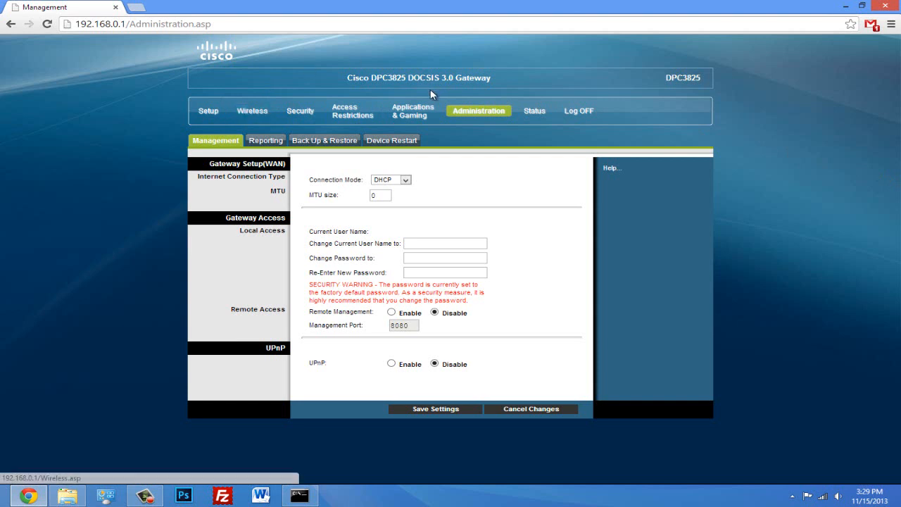
left_click(412, 111)
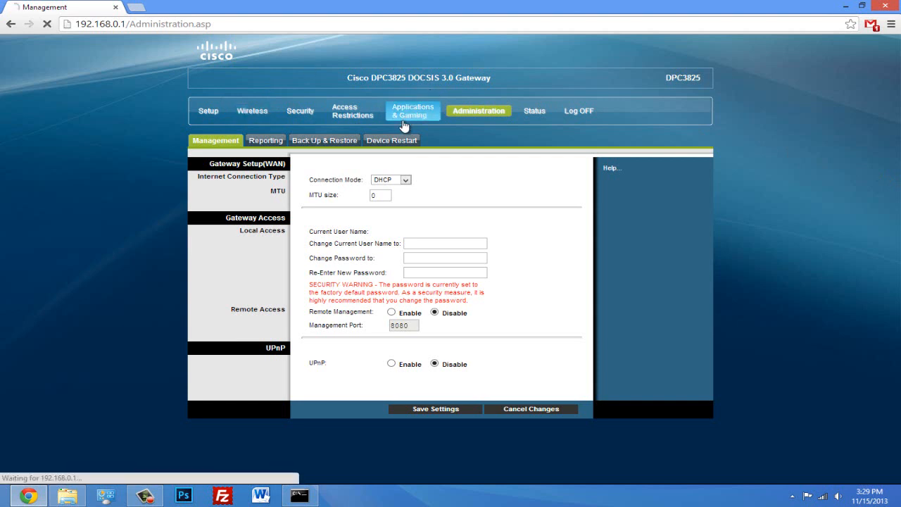
Set the first Port Filtering entry's start port to 25565
left_click(412, 111)
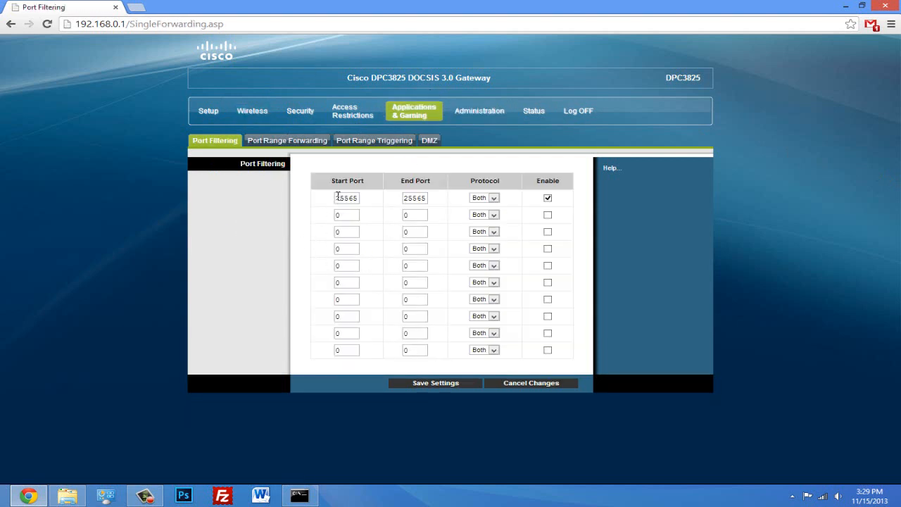
triple_click(345, 198)
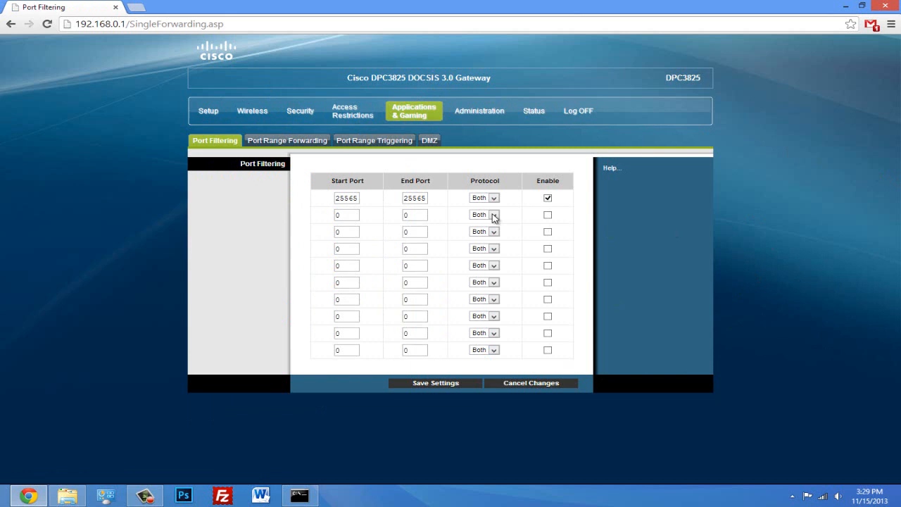
double_click(346, 197)
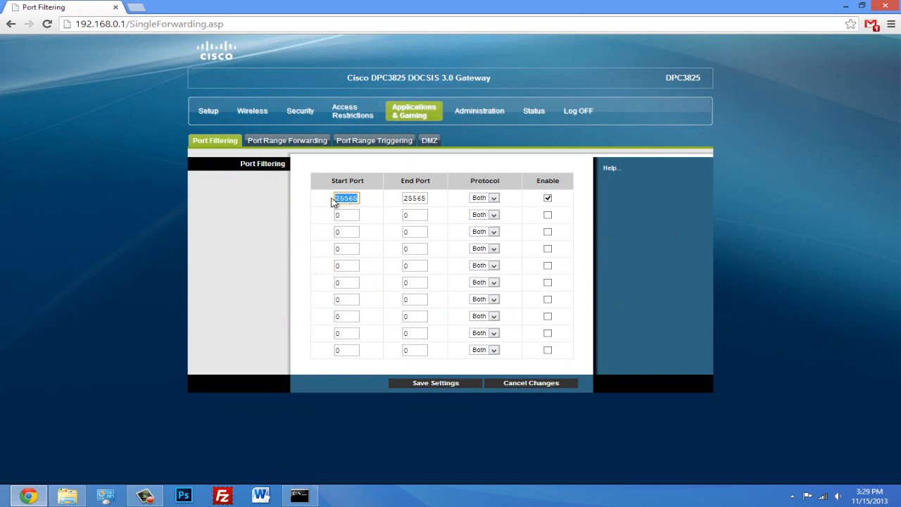
type("2")
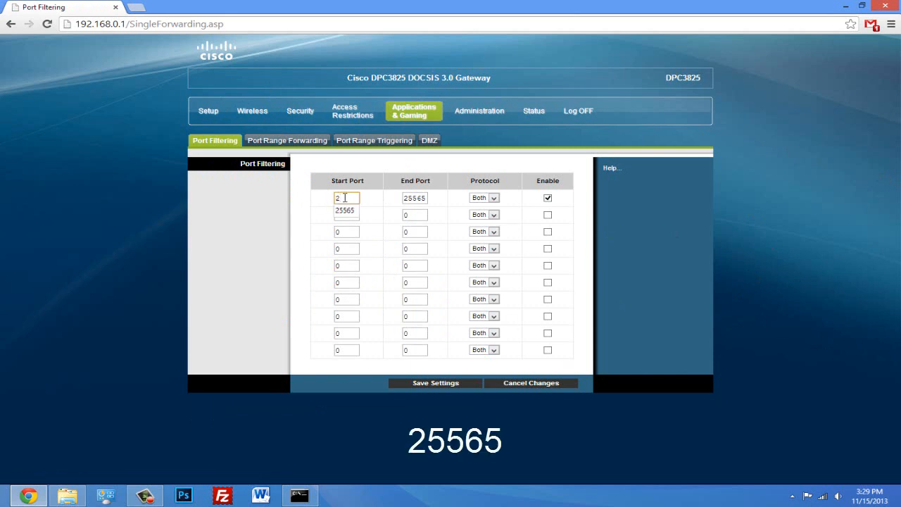
type("25565")
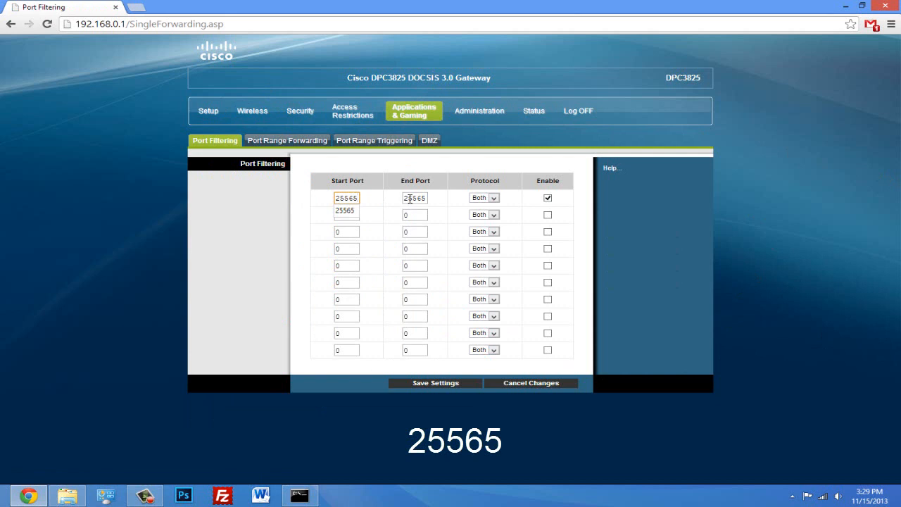
Set the end port, choose Both protocols, and save the 25565 entry
triple_click(415, 198)
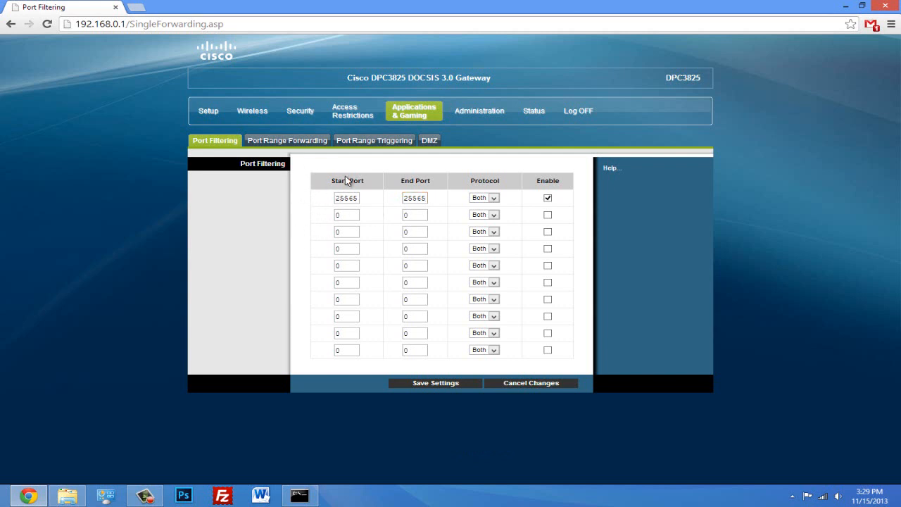
mouse_move(328, 186)
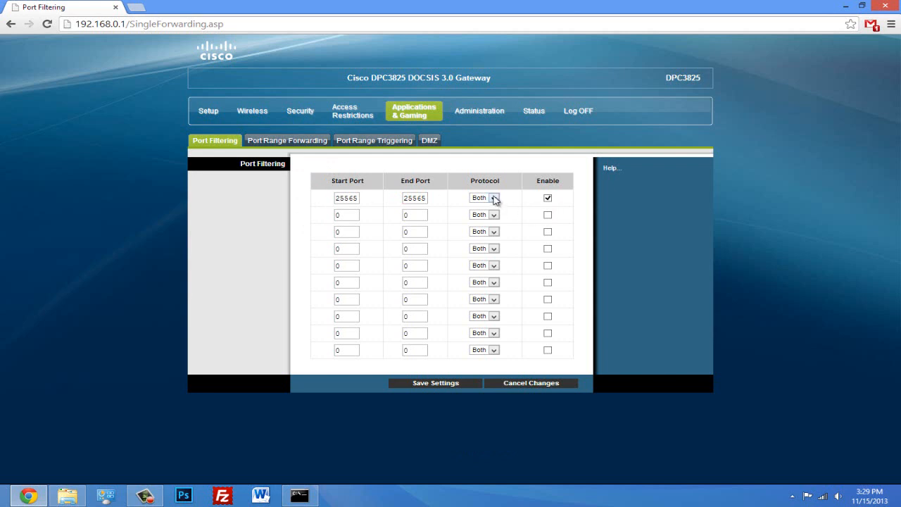
left_click(495, 198)
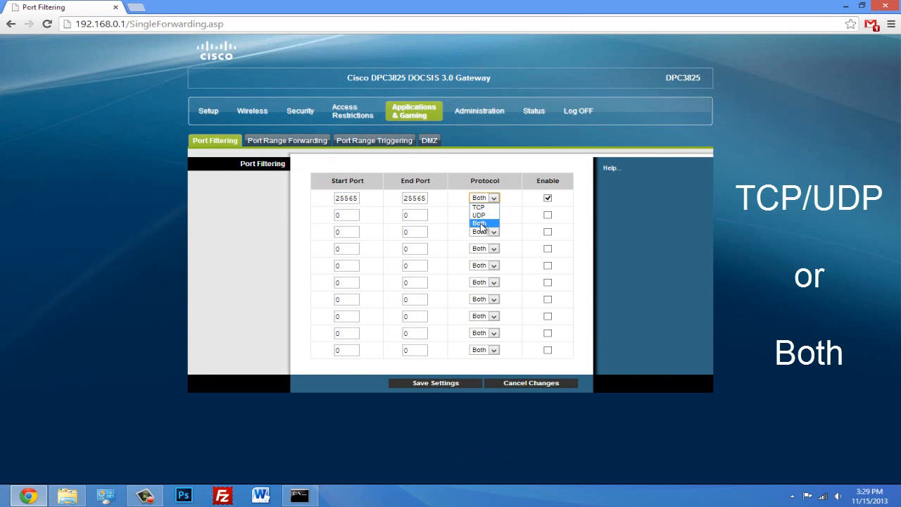
left_click(480, 223)
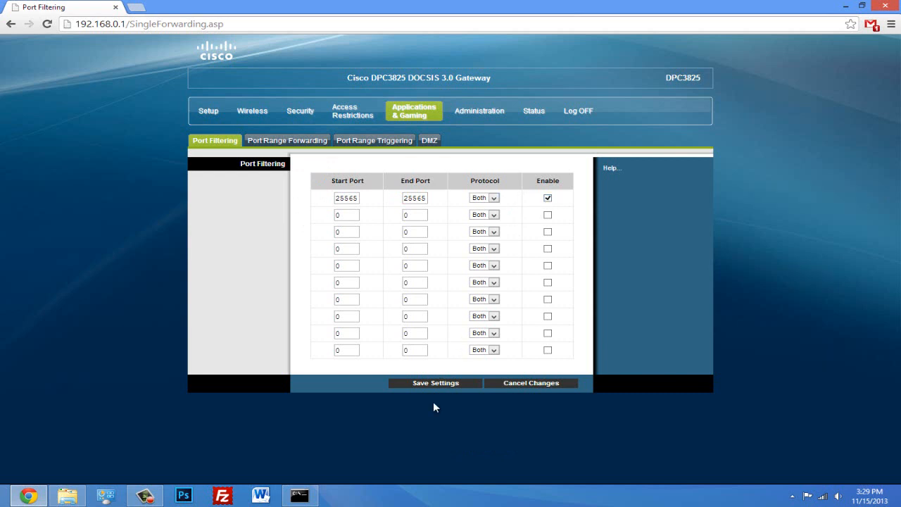
left_click(435, 382)
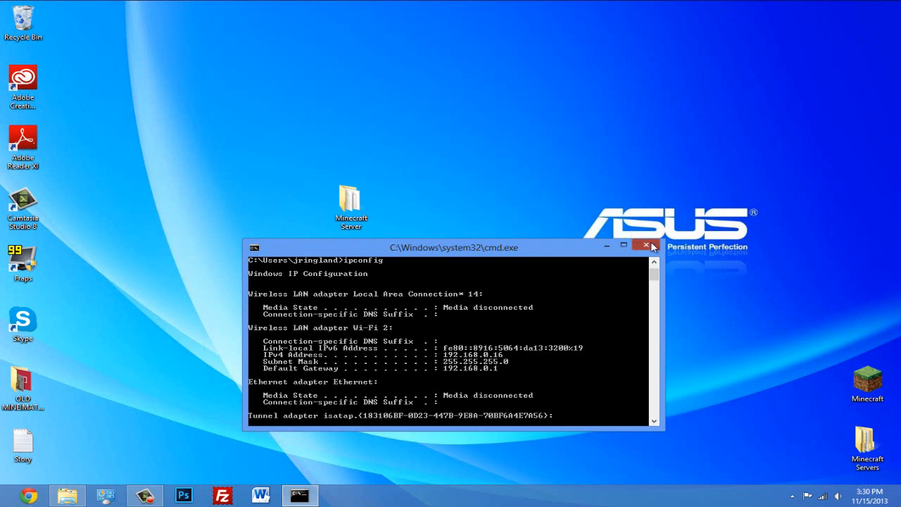
Close the Command Prompt window holding the ipconfig output
left_click(645, 246)
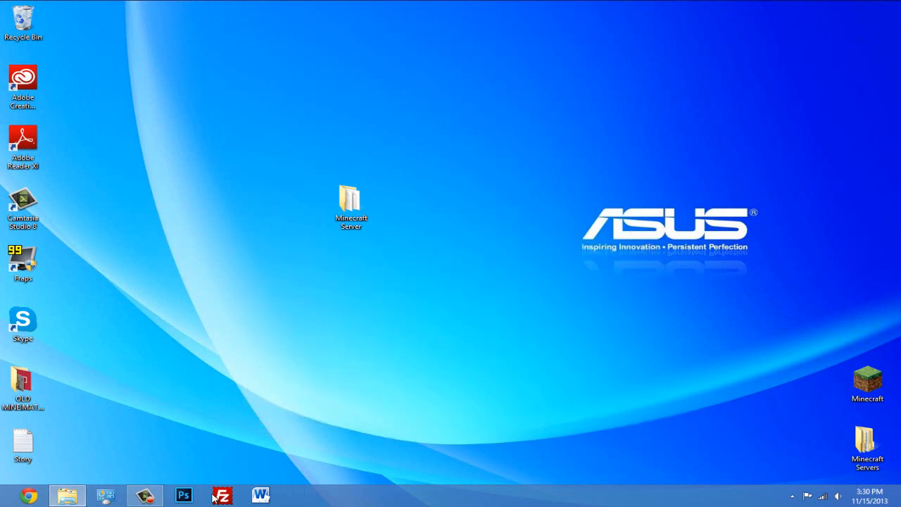
mouse_move(334, 364)
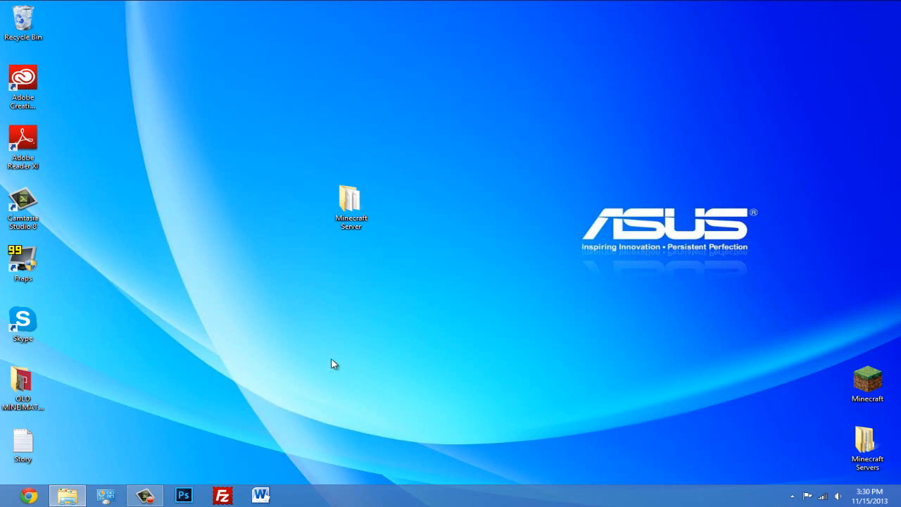
mouse_move(482, 350)
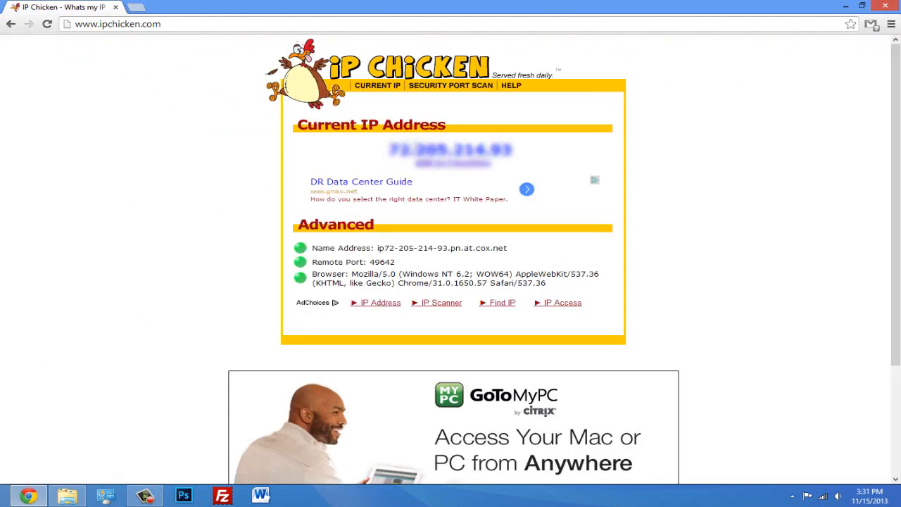
mouse_move(141, 322)
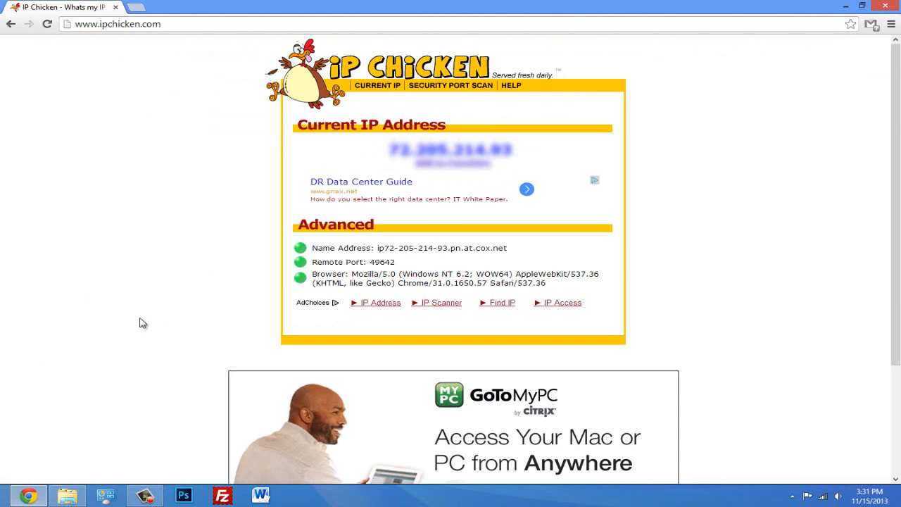
mouse_move(191, 188)
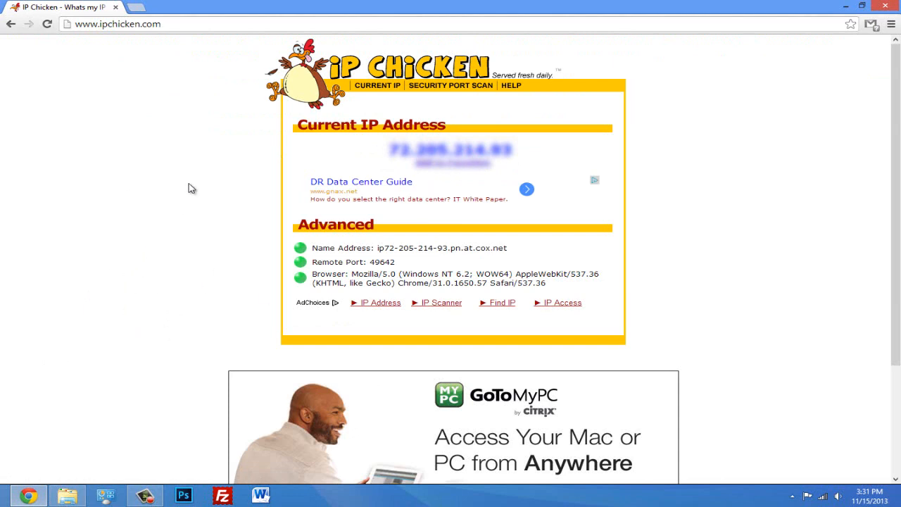
mouse_move(100, 117)
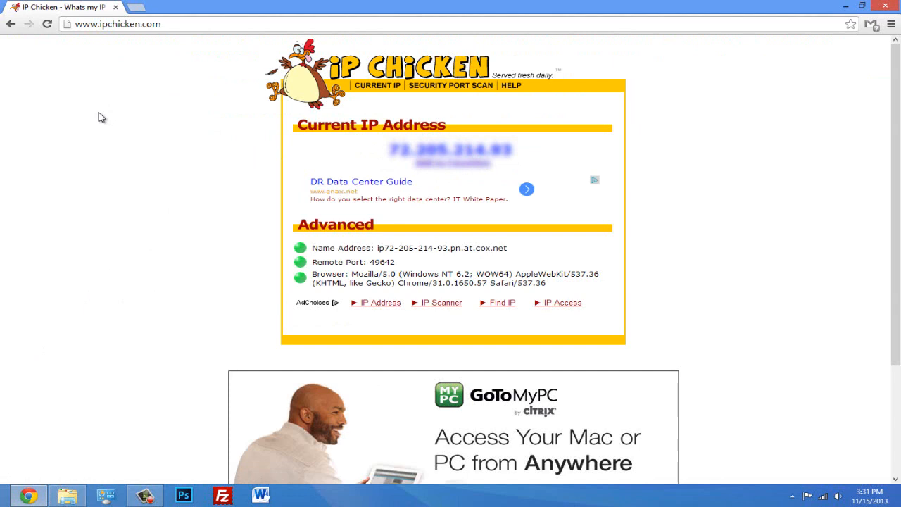
mouse_move(730, 398)
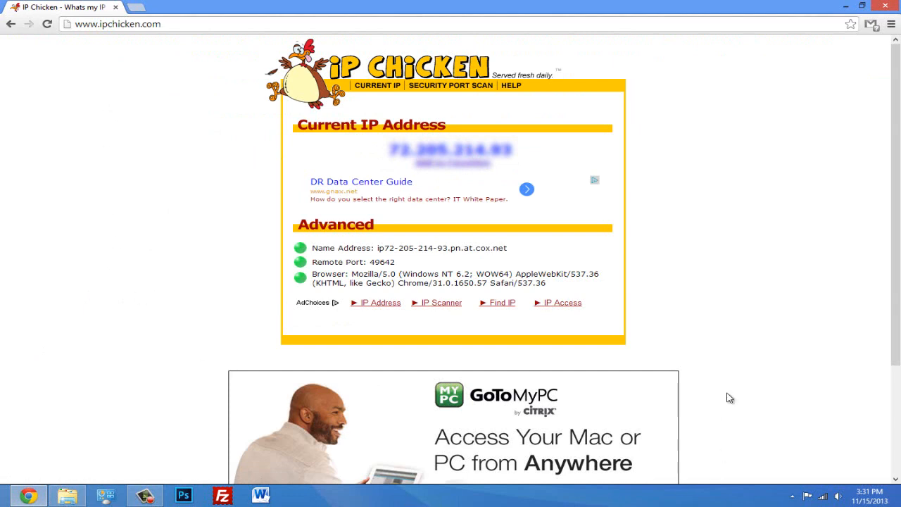
mouse_move(534, 168)
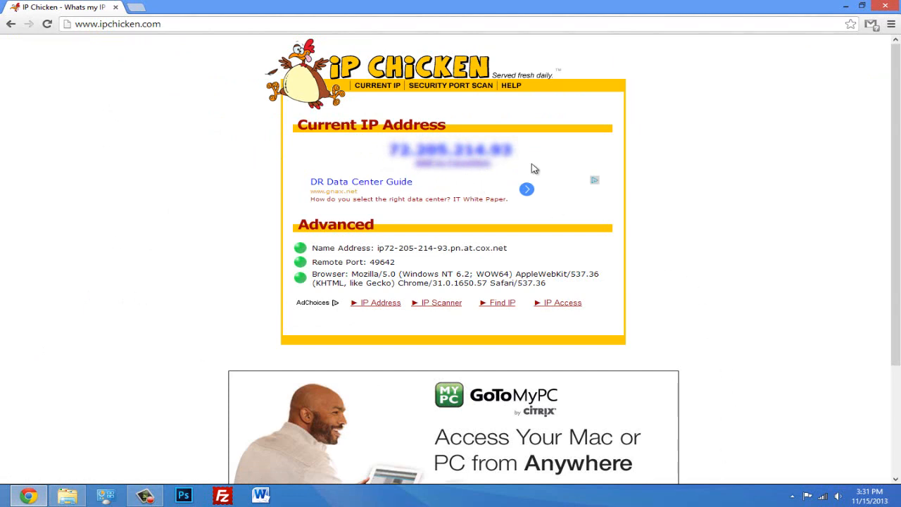
mouse_move(785, 339)
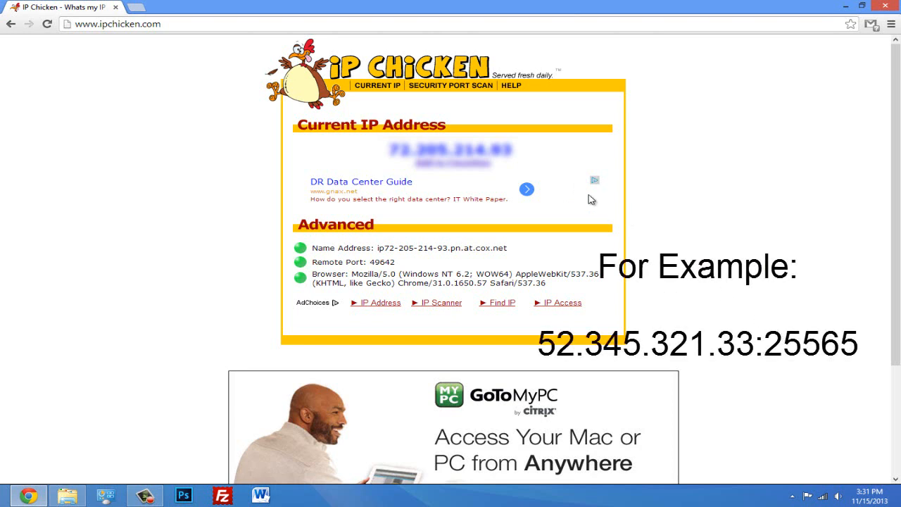
mouse_move(675, 342)
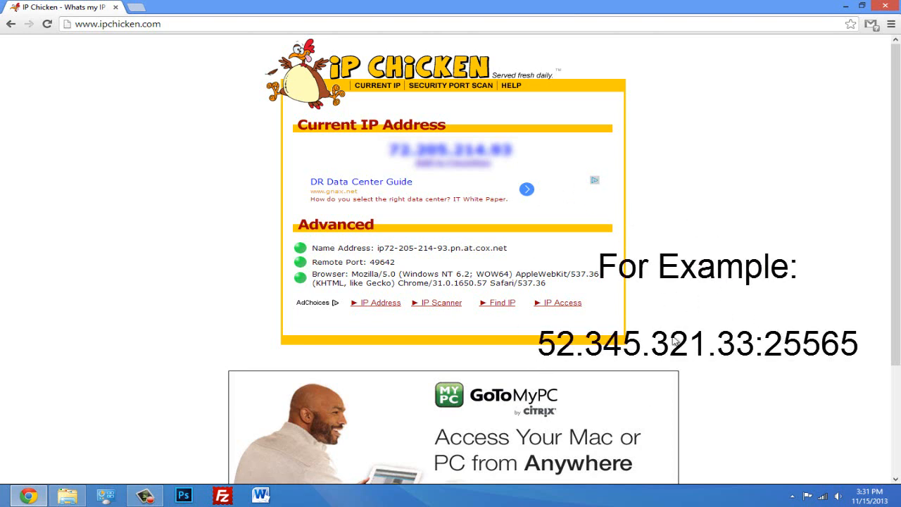
mouse_move(611, 169)
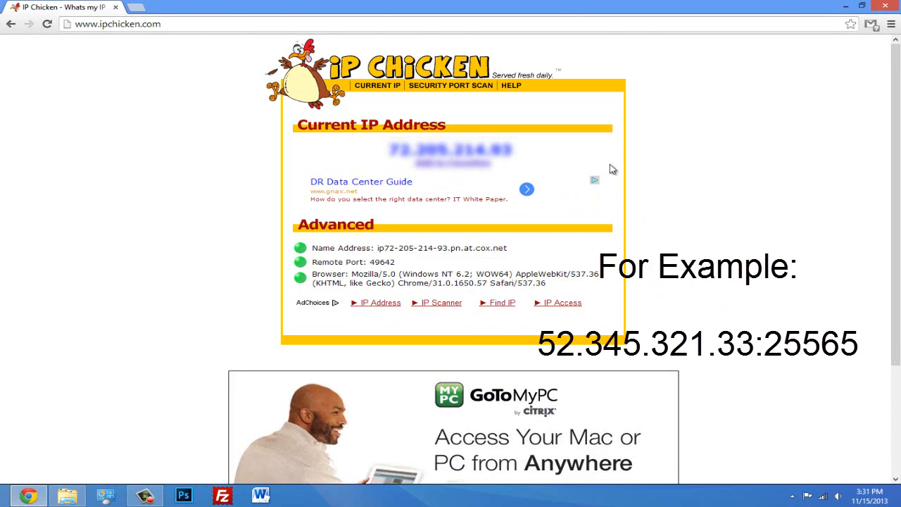
Scroll down on ipchicken.com to read the Current IP Address
scroll("down", 3)
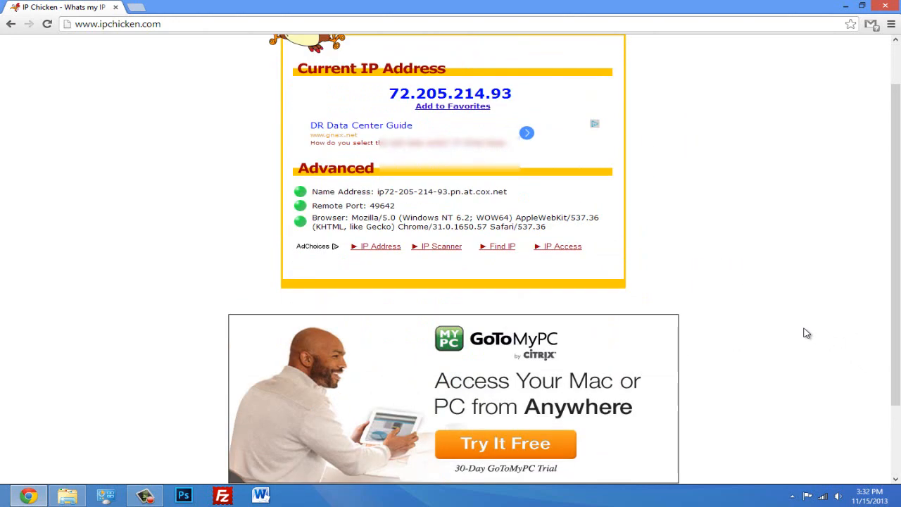